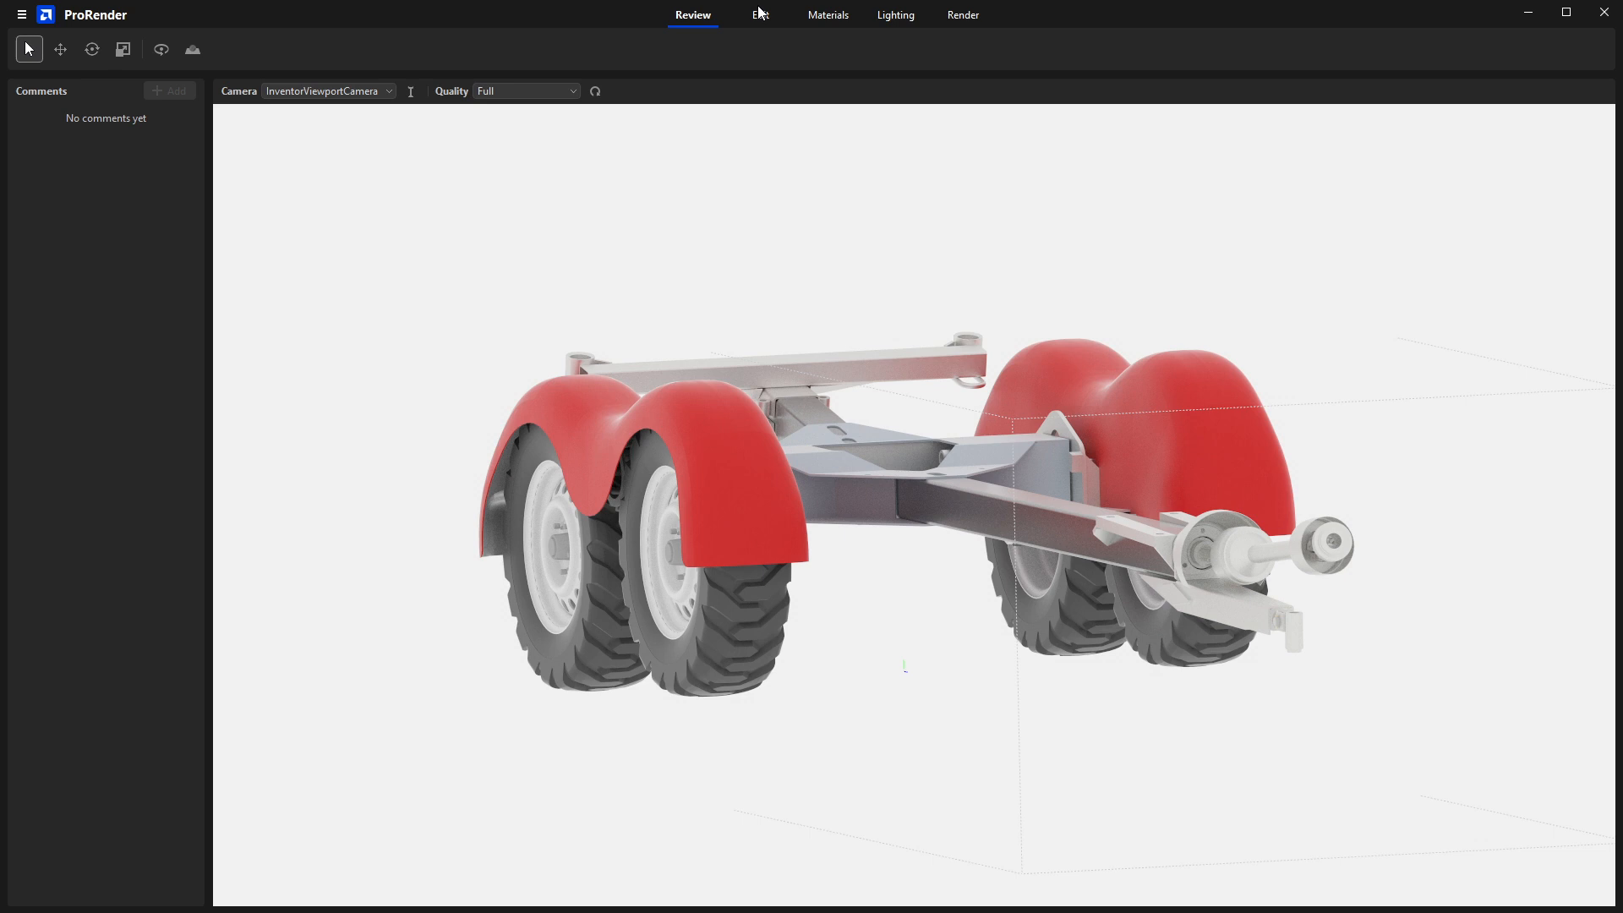
- Switch ProRender from the rendered preview to the Edit workspace
{"action": "left_click", "coordinate": [760, 14]}
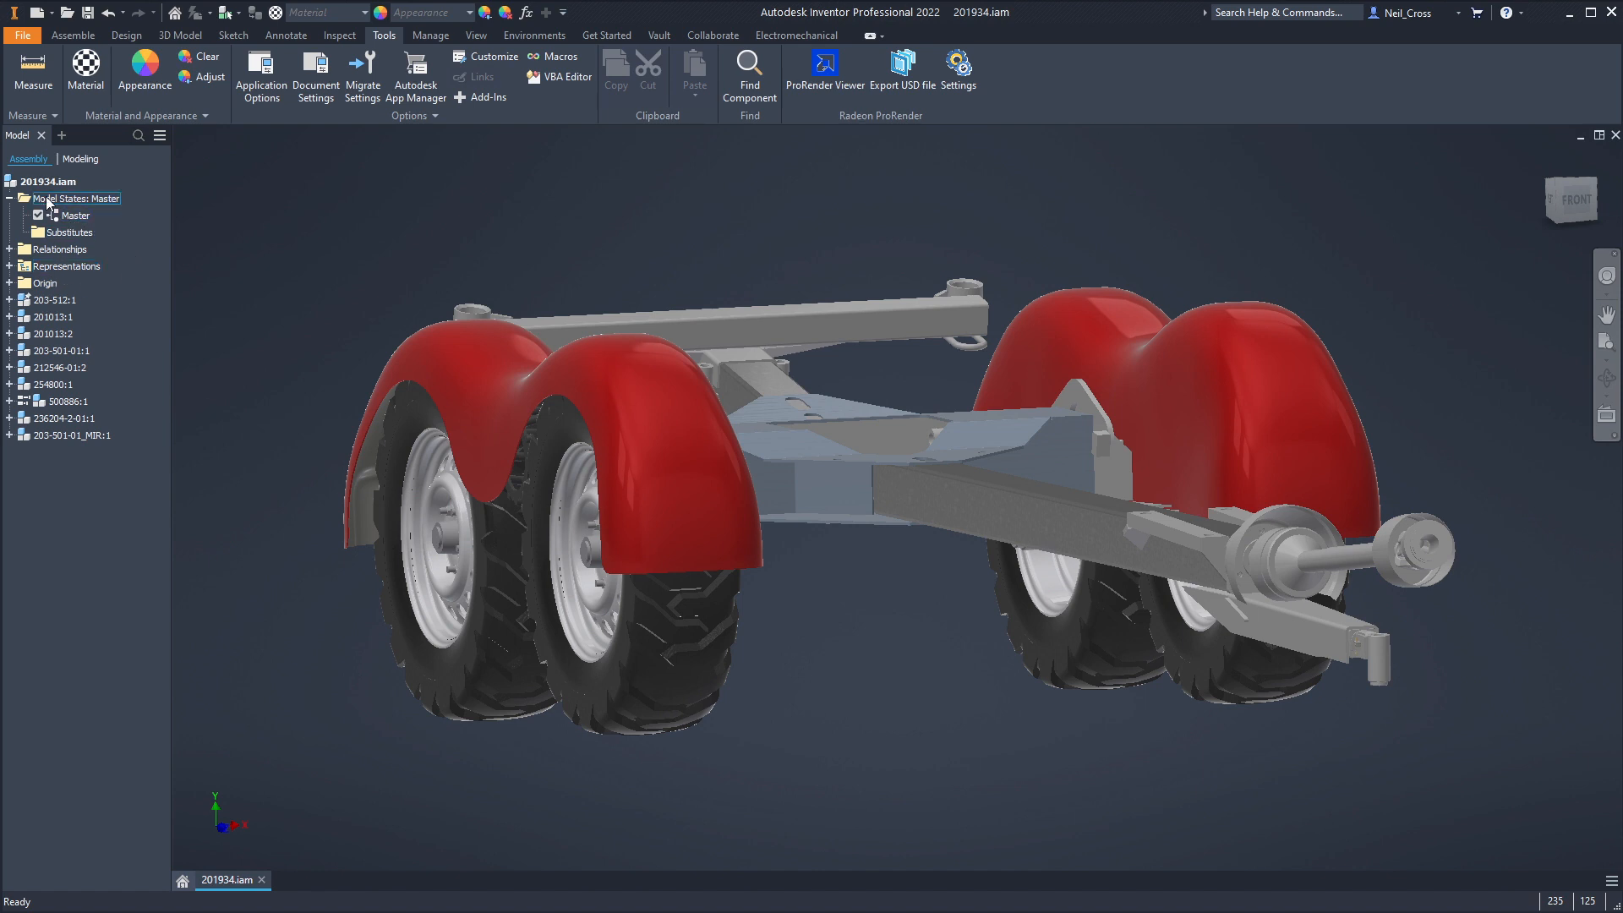
- In Inventor, click through parts such as 254800:1 to find the chassis, then return to ProRender
{"action": "left_click", "coordinate": [54, 300]}
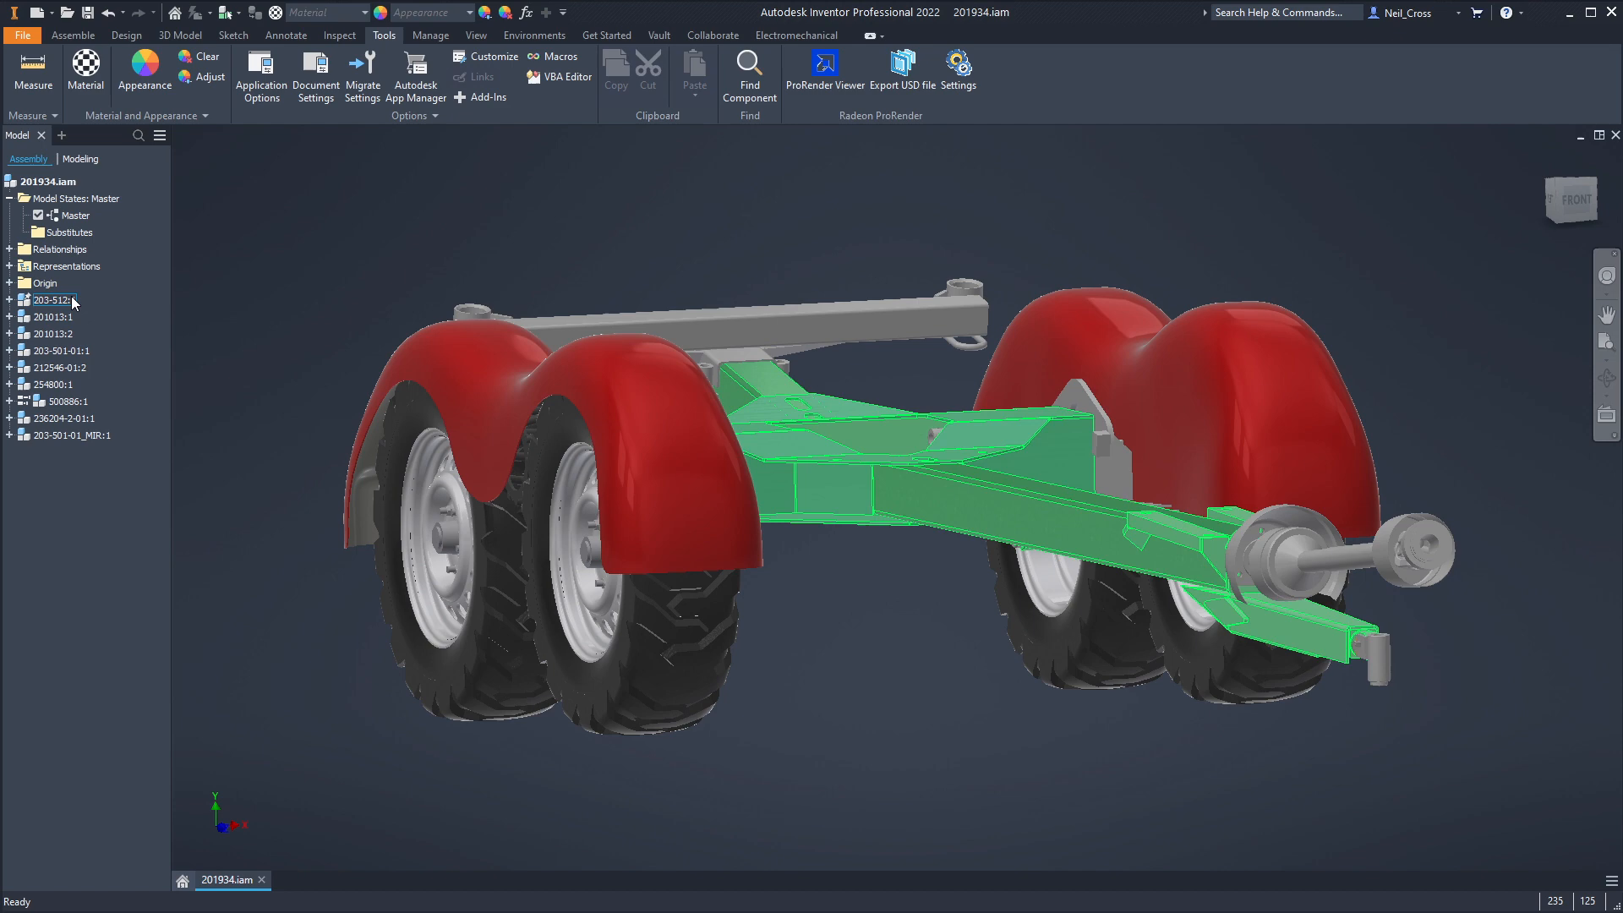
{"action": "left_click", "coordinate": [54, 384]}
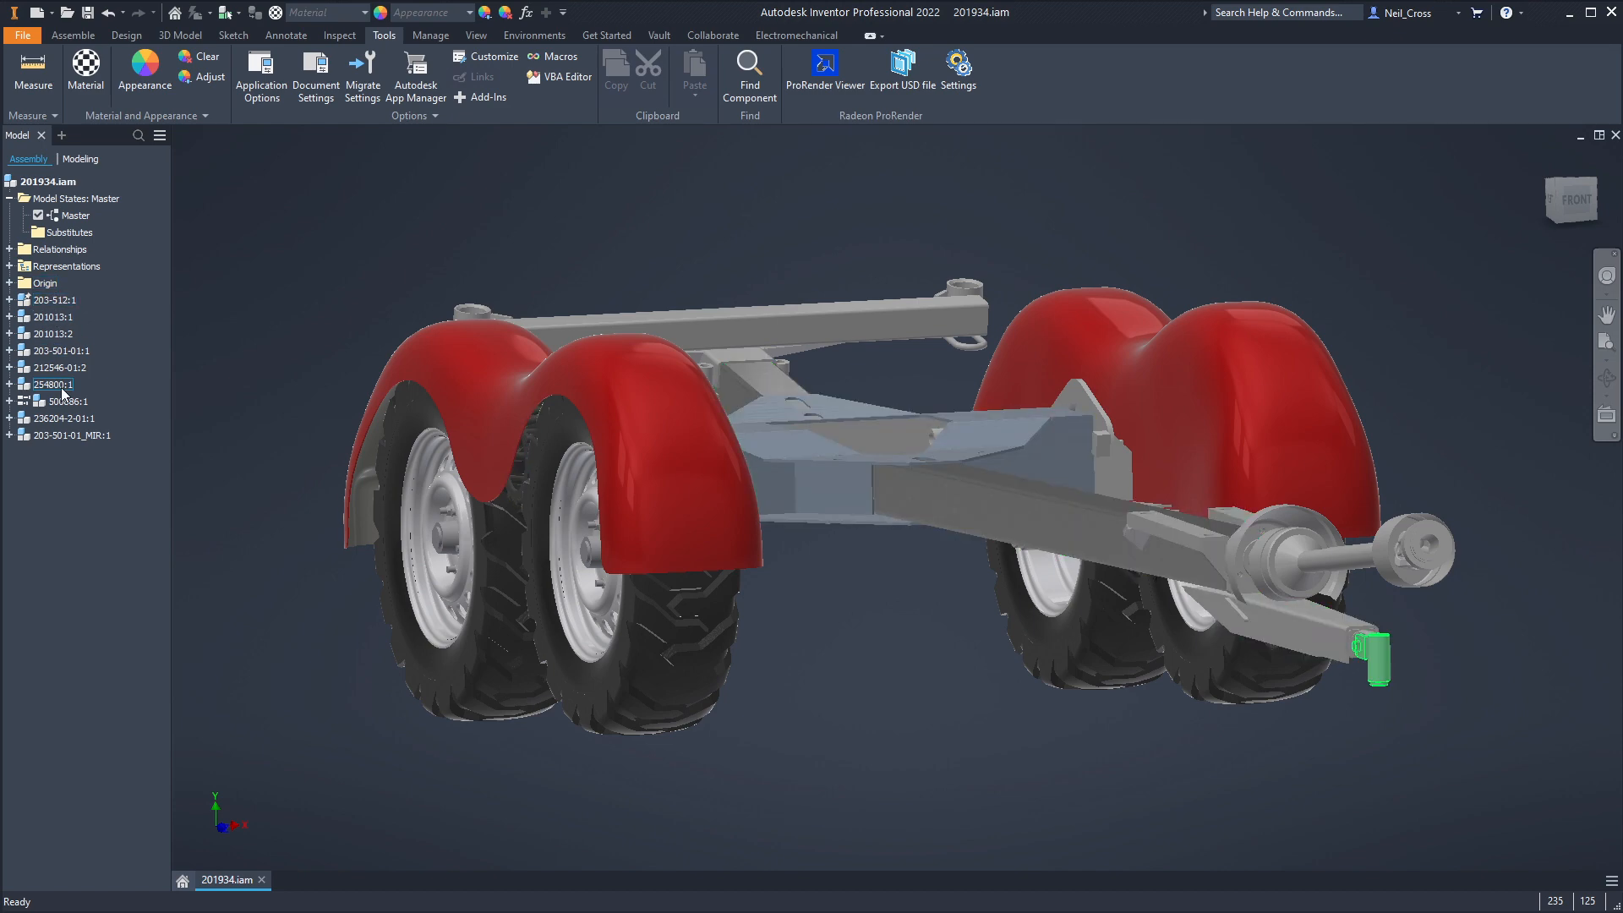
{"action": "left_click", "coordinate": [807, 502]}
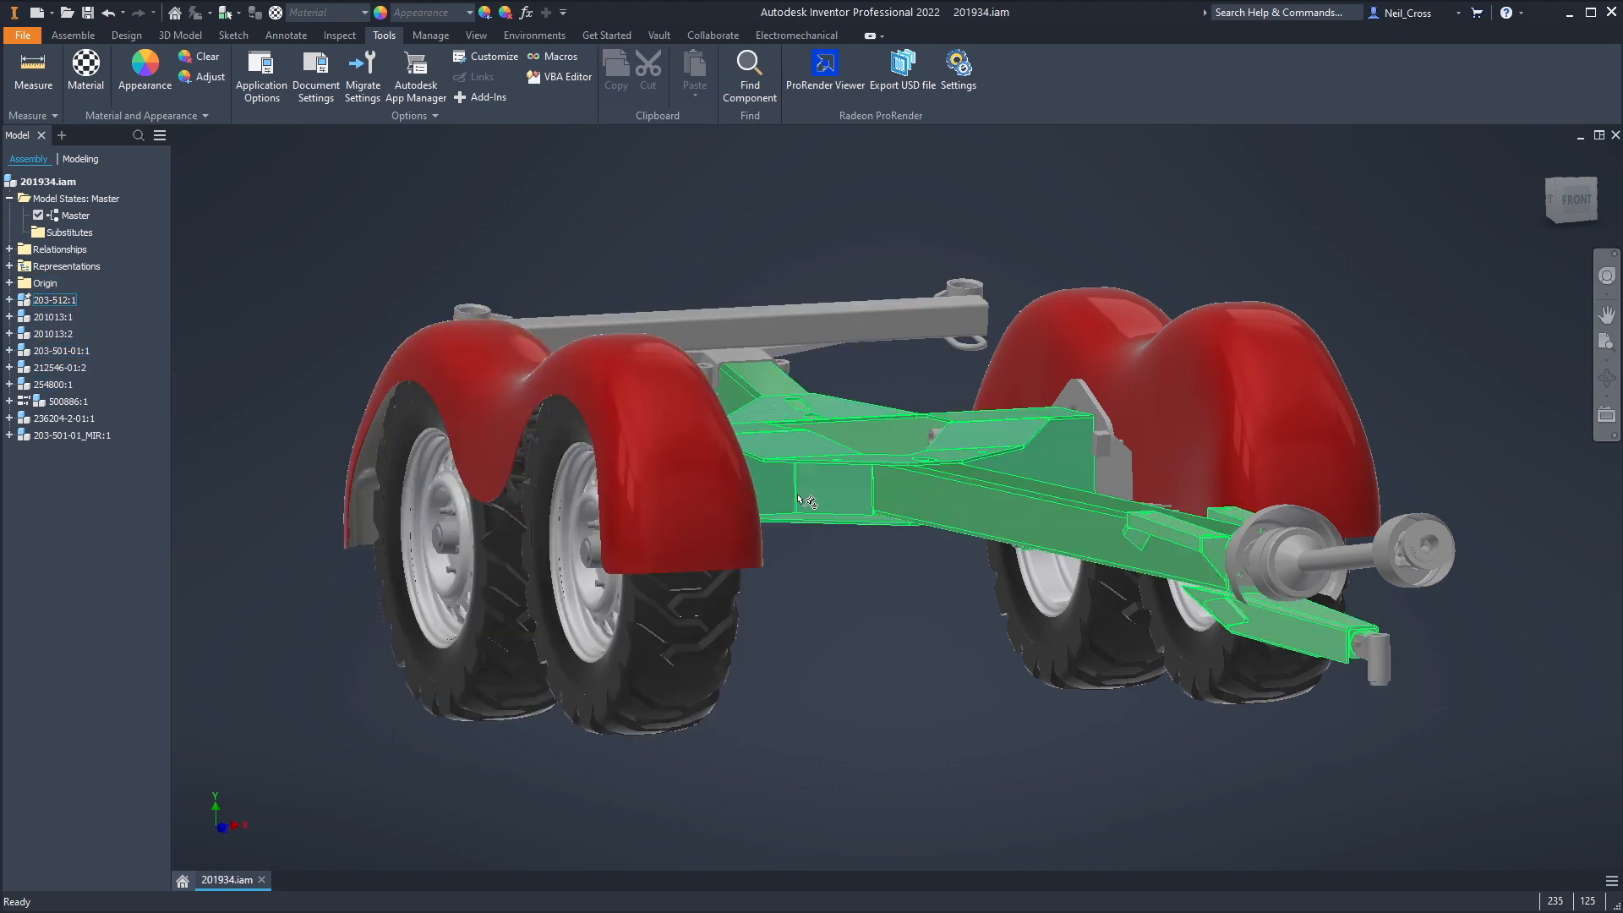
{"action": "left_click", "coordinate": [843, 539]}
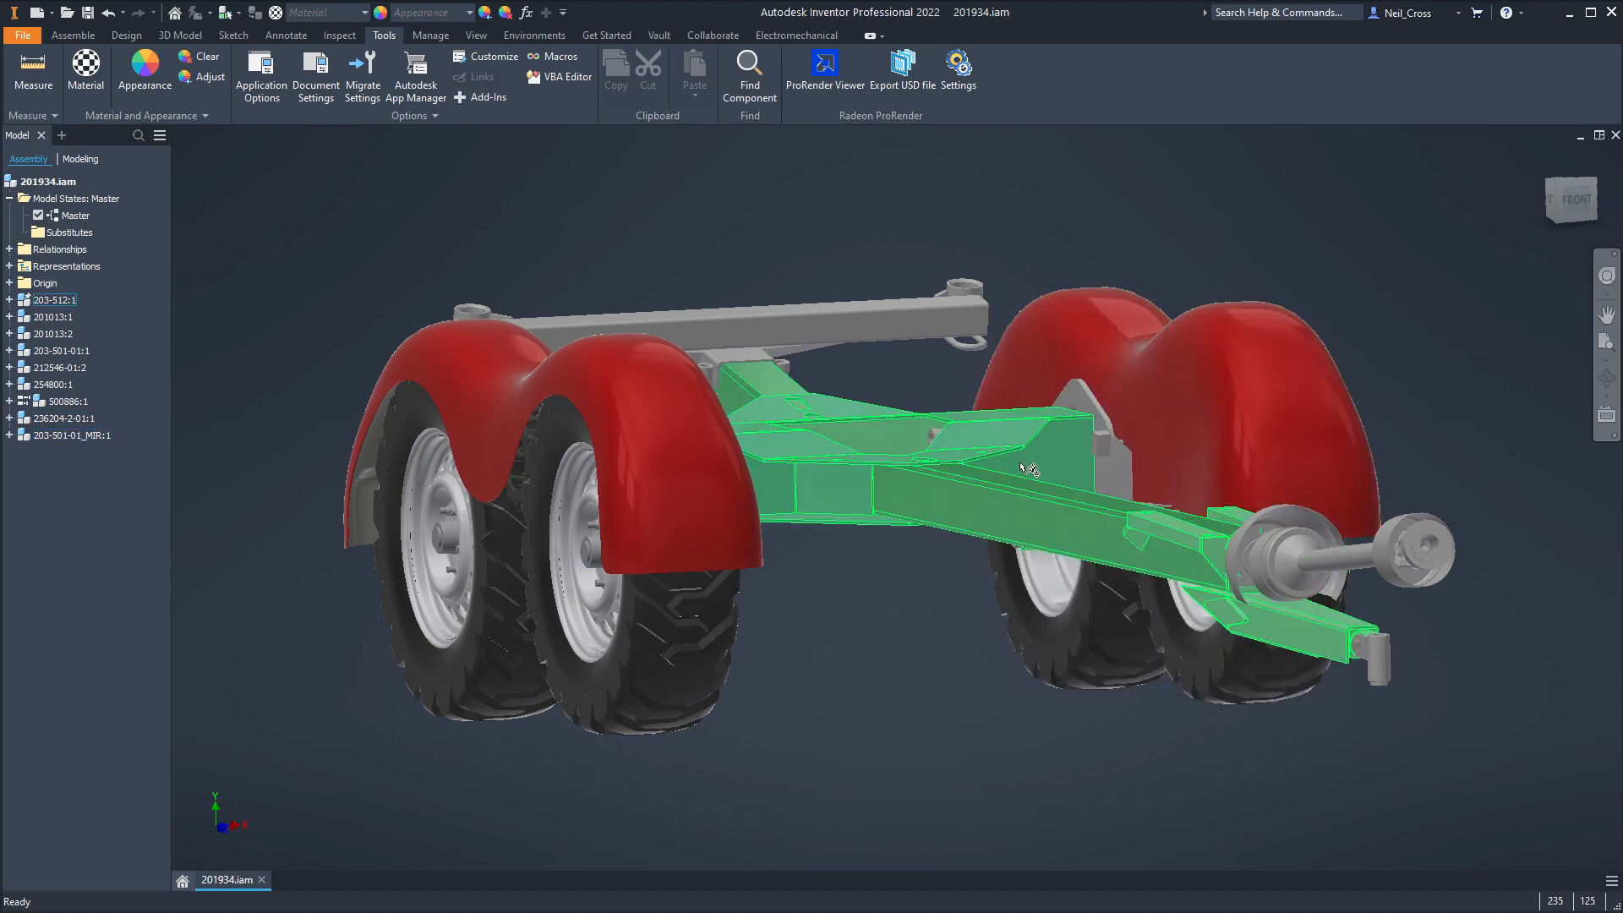
{"action": "left_click", "coordinate": [60, 368]}
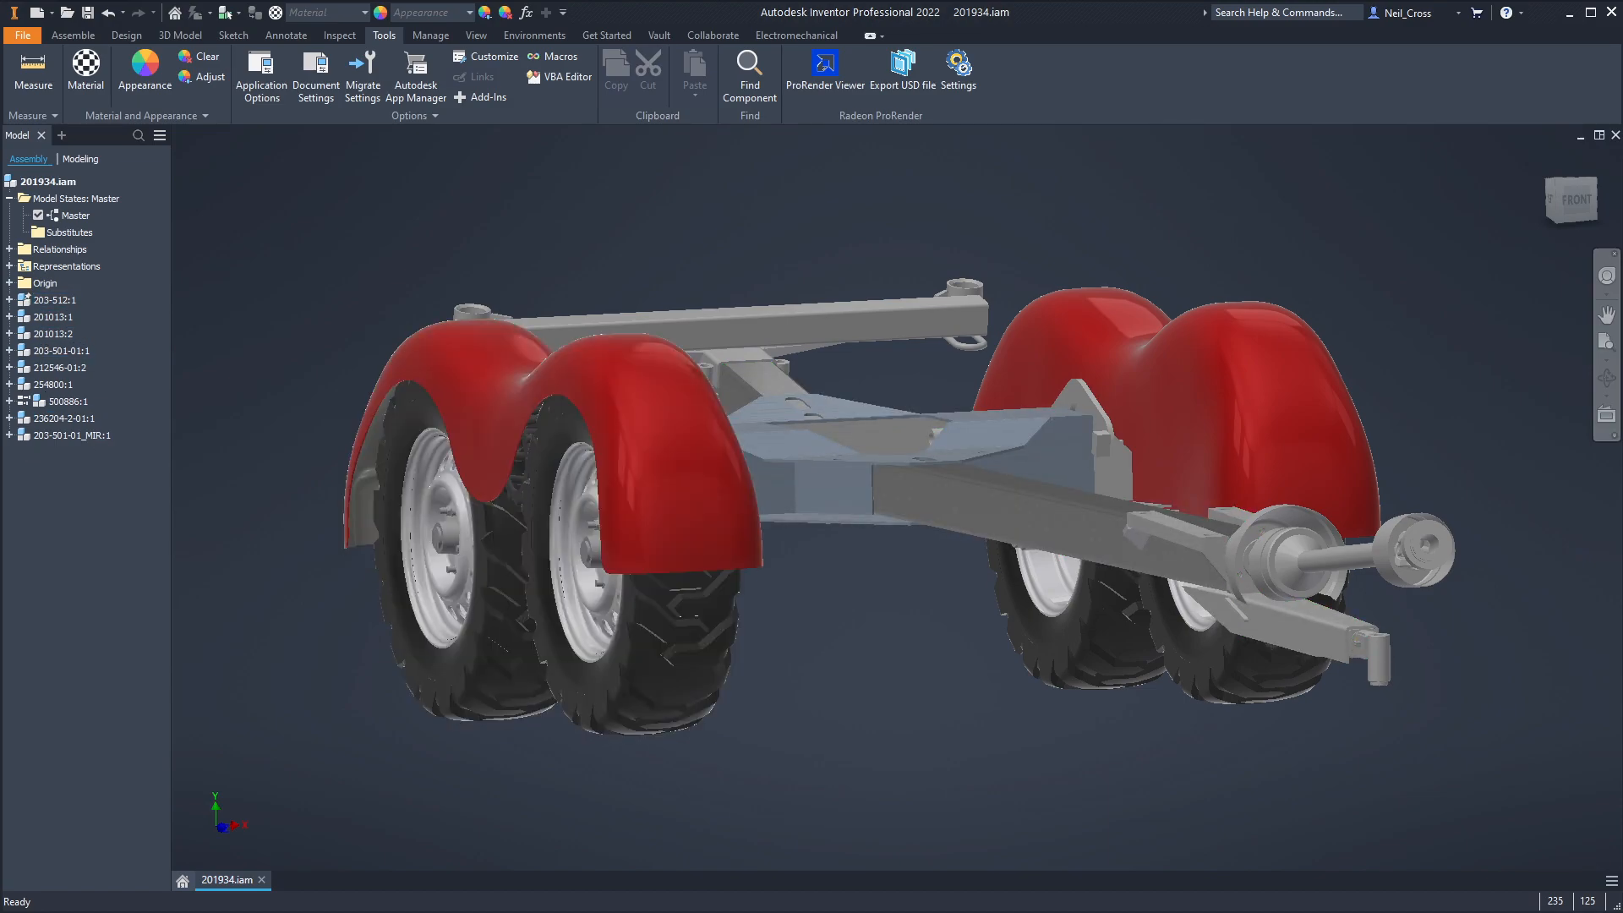
{"action": "left_click", "coordinate": [825, 59]}
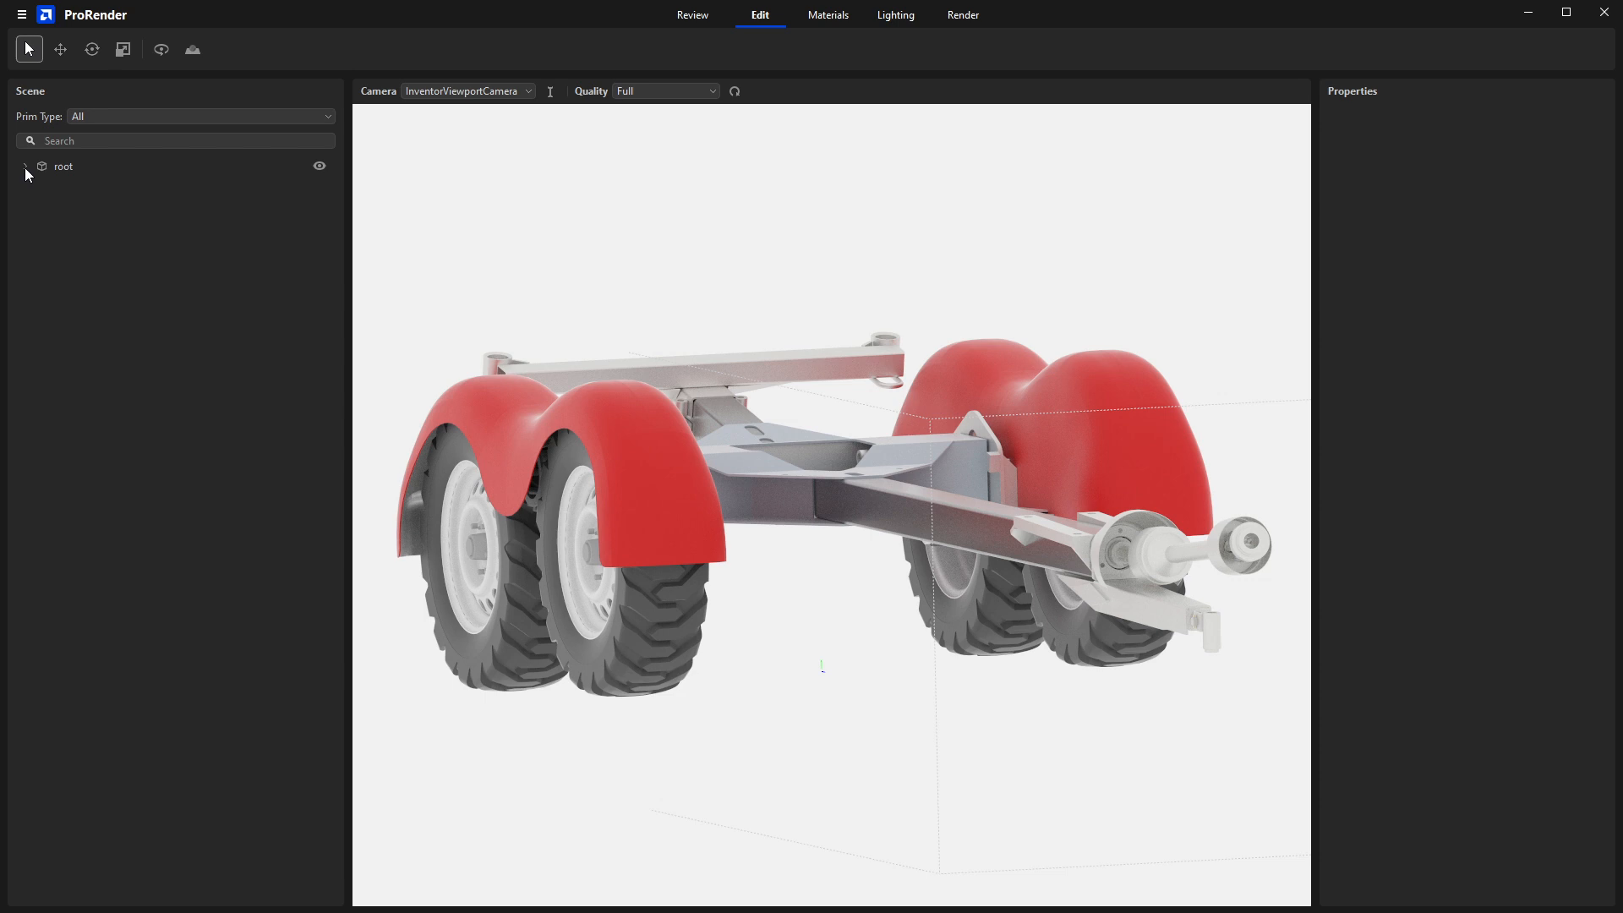
- Expand the root, Assembly and Instancer nodes to reveal the prototypes
{"action": "left_click", "coordinate": [24, 166]}
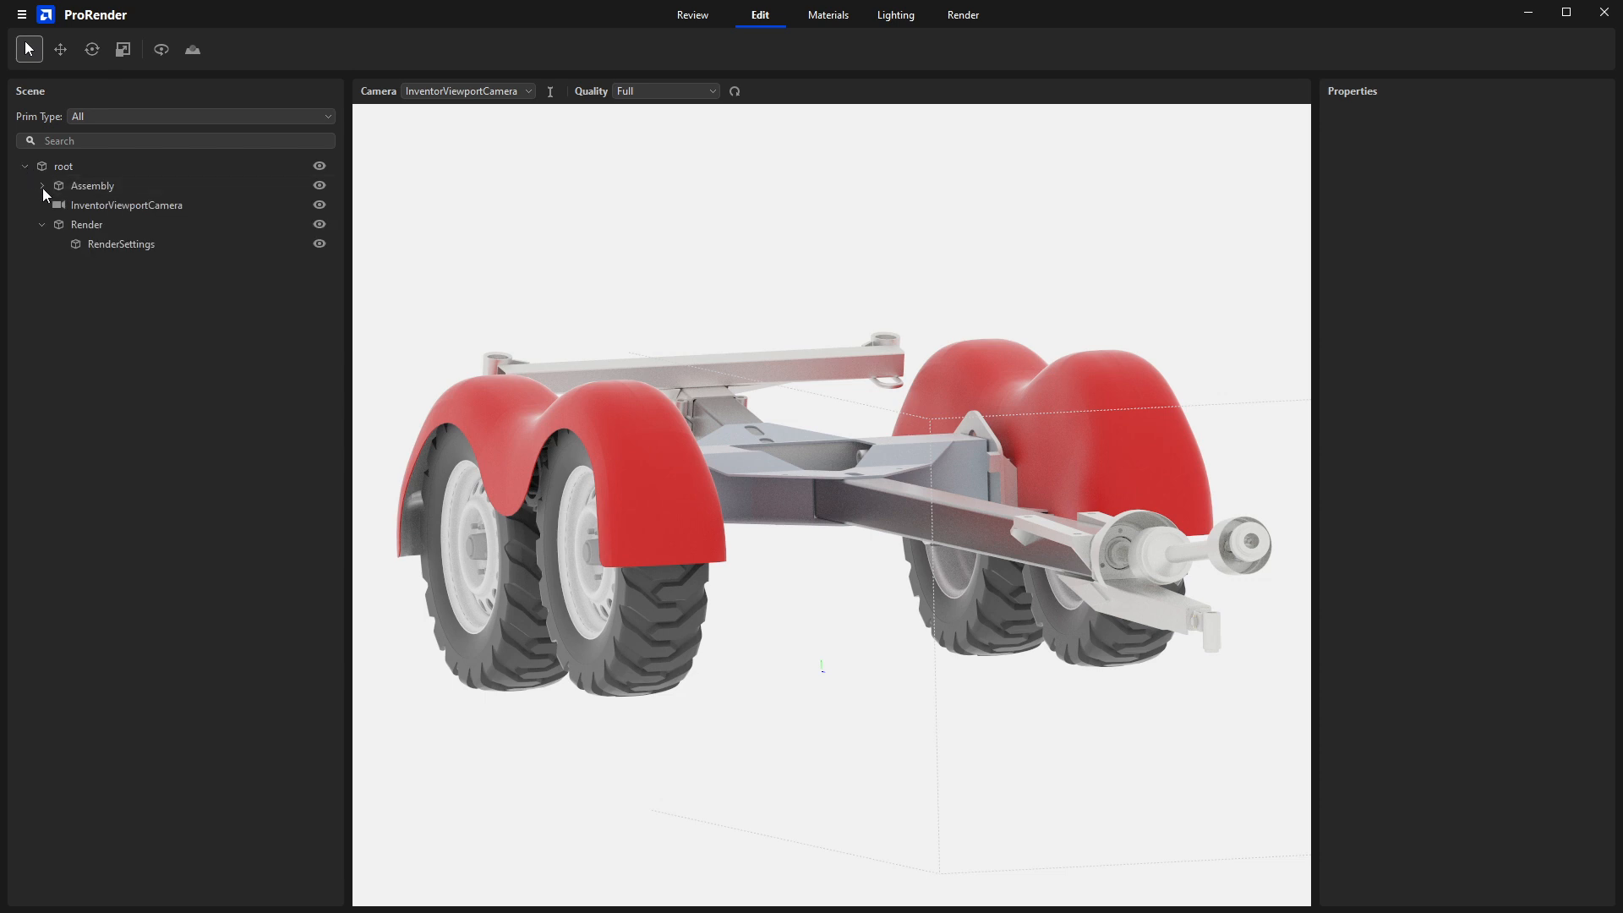
{"action": "left_click", "coordinate": [42, 185]}
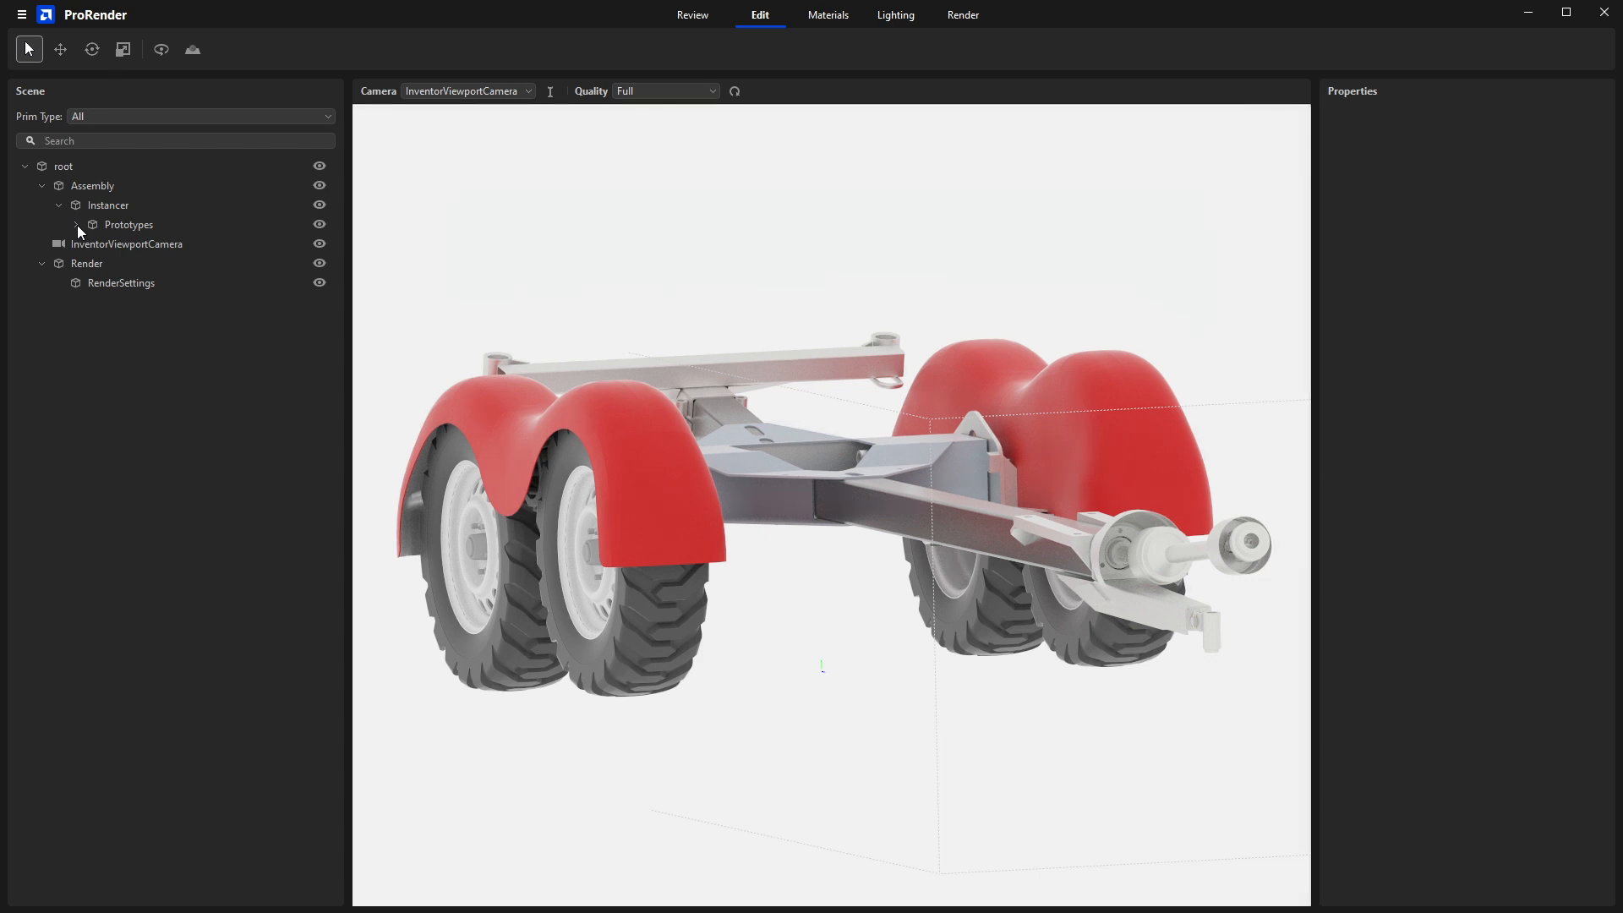
{"action": "left_click", "coordinate": [76, 225]}
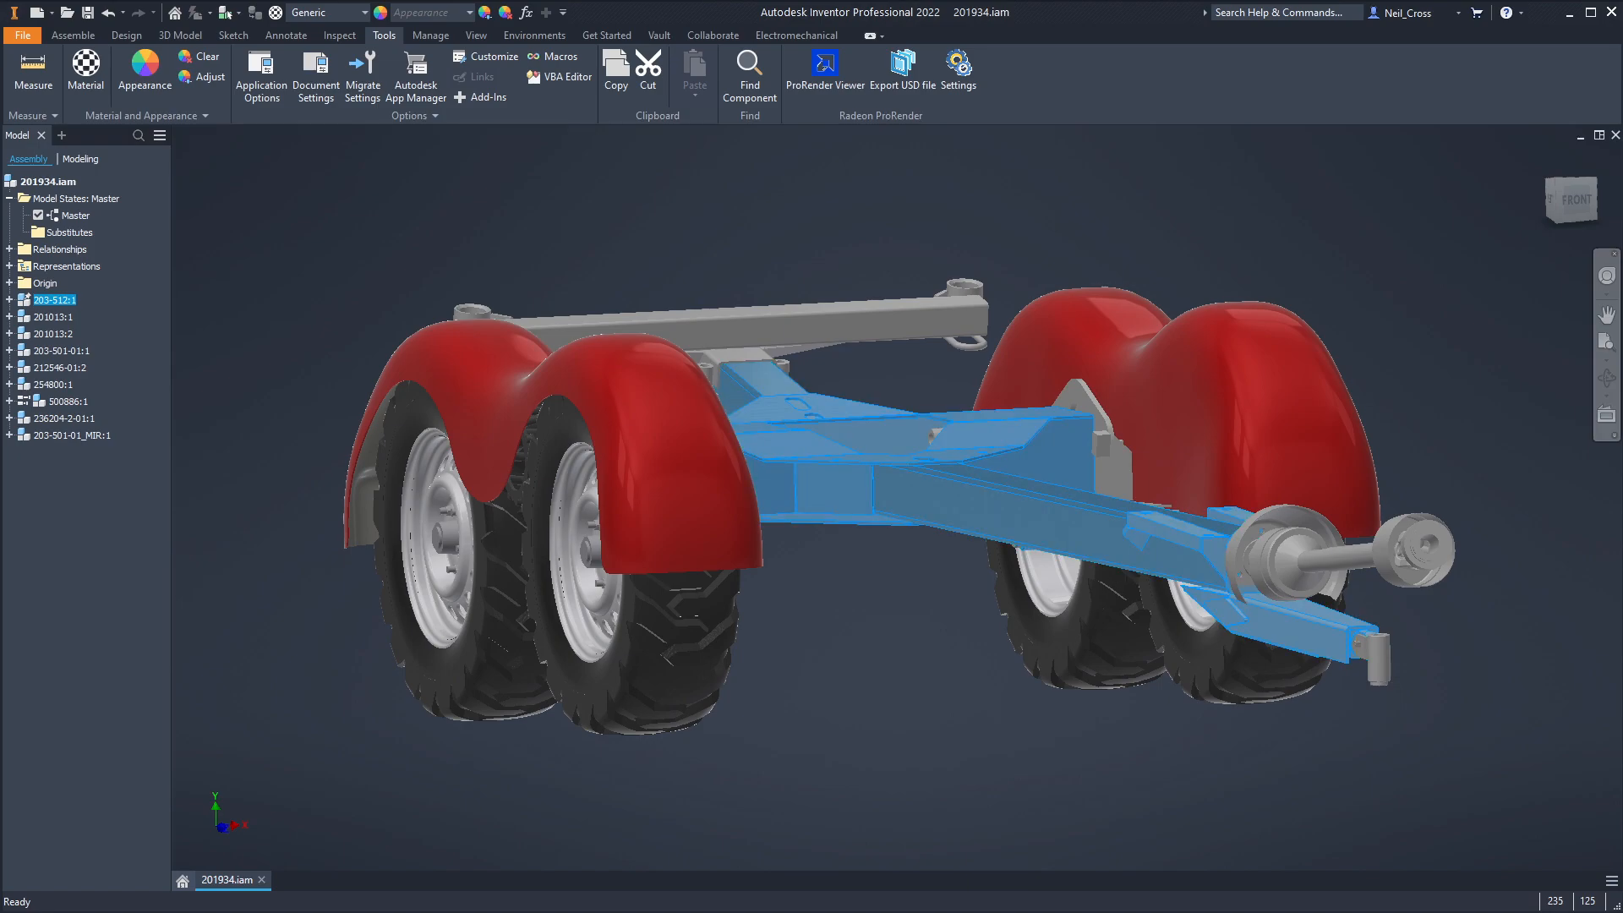
- Select the a_203_512 chassis prototype, then the a_203_501_01_MIR prototype
{"action": "left_click", "coordinate": [824, 65]}
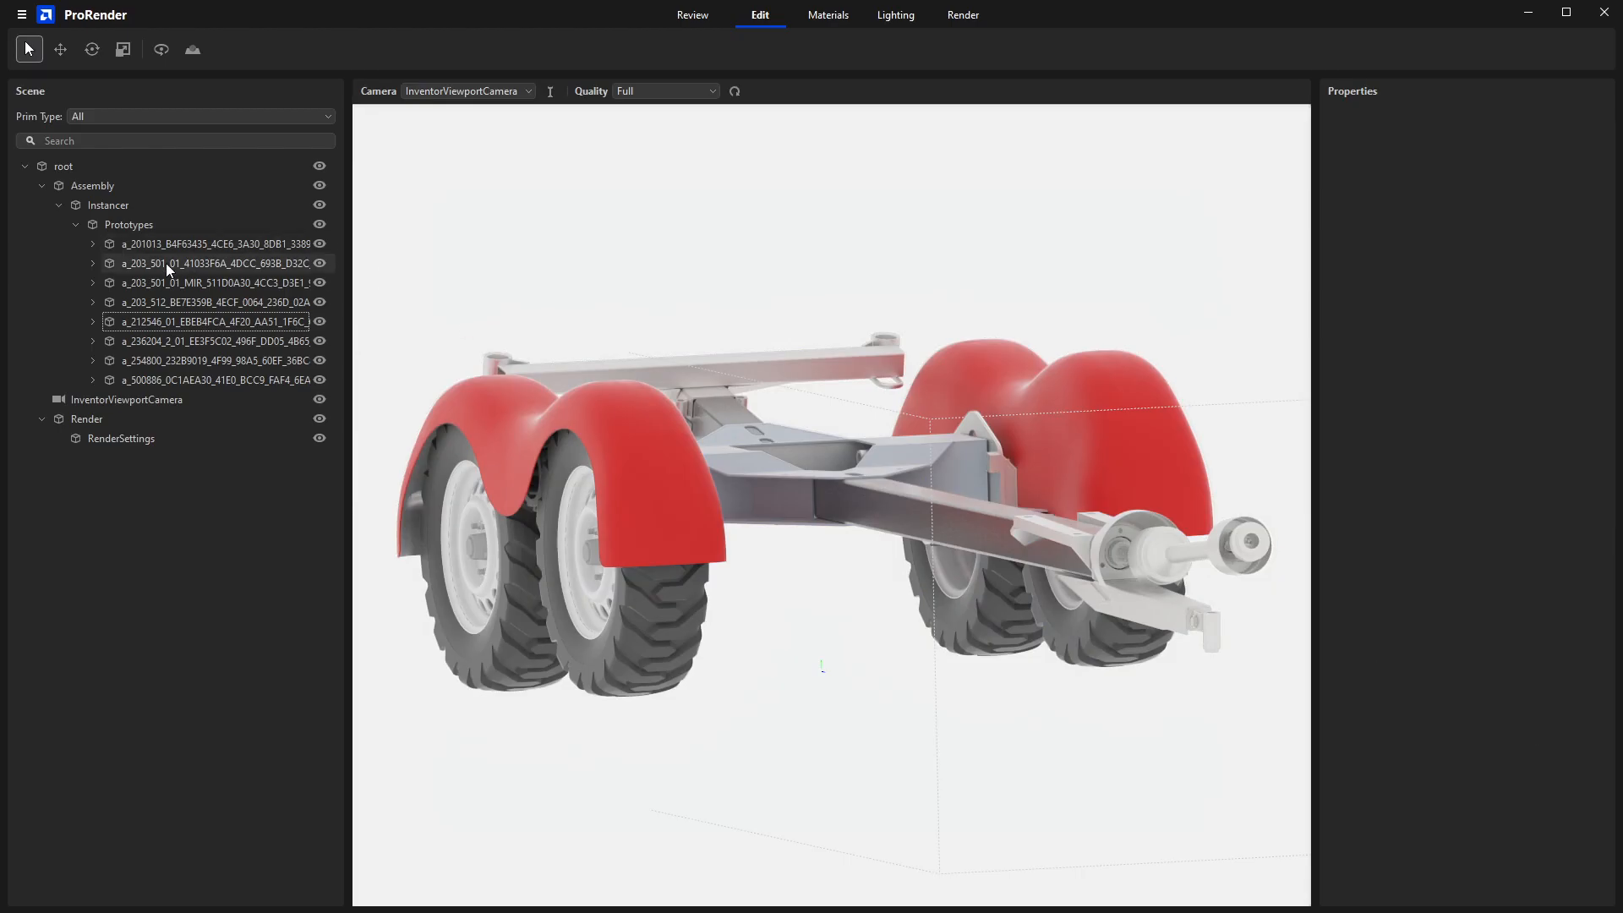
{"action": "left_click", "coordinate": [214, 301]}
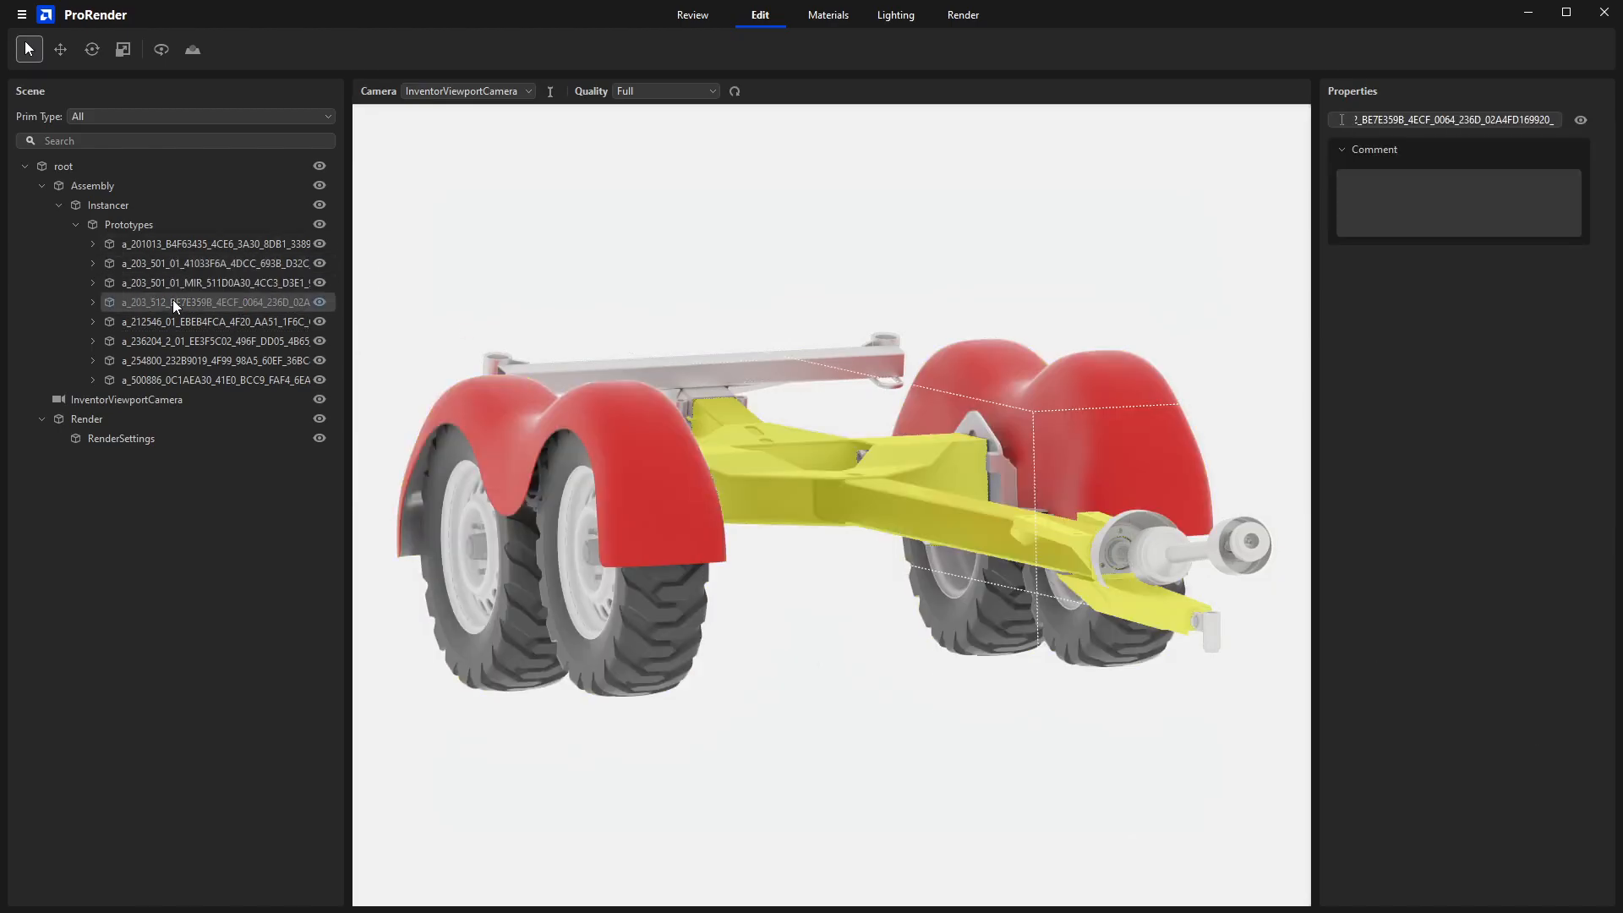
{"action": "left_click", "coordinate": [213, 283]}
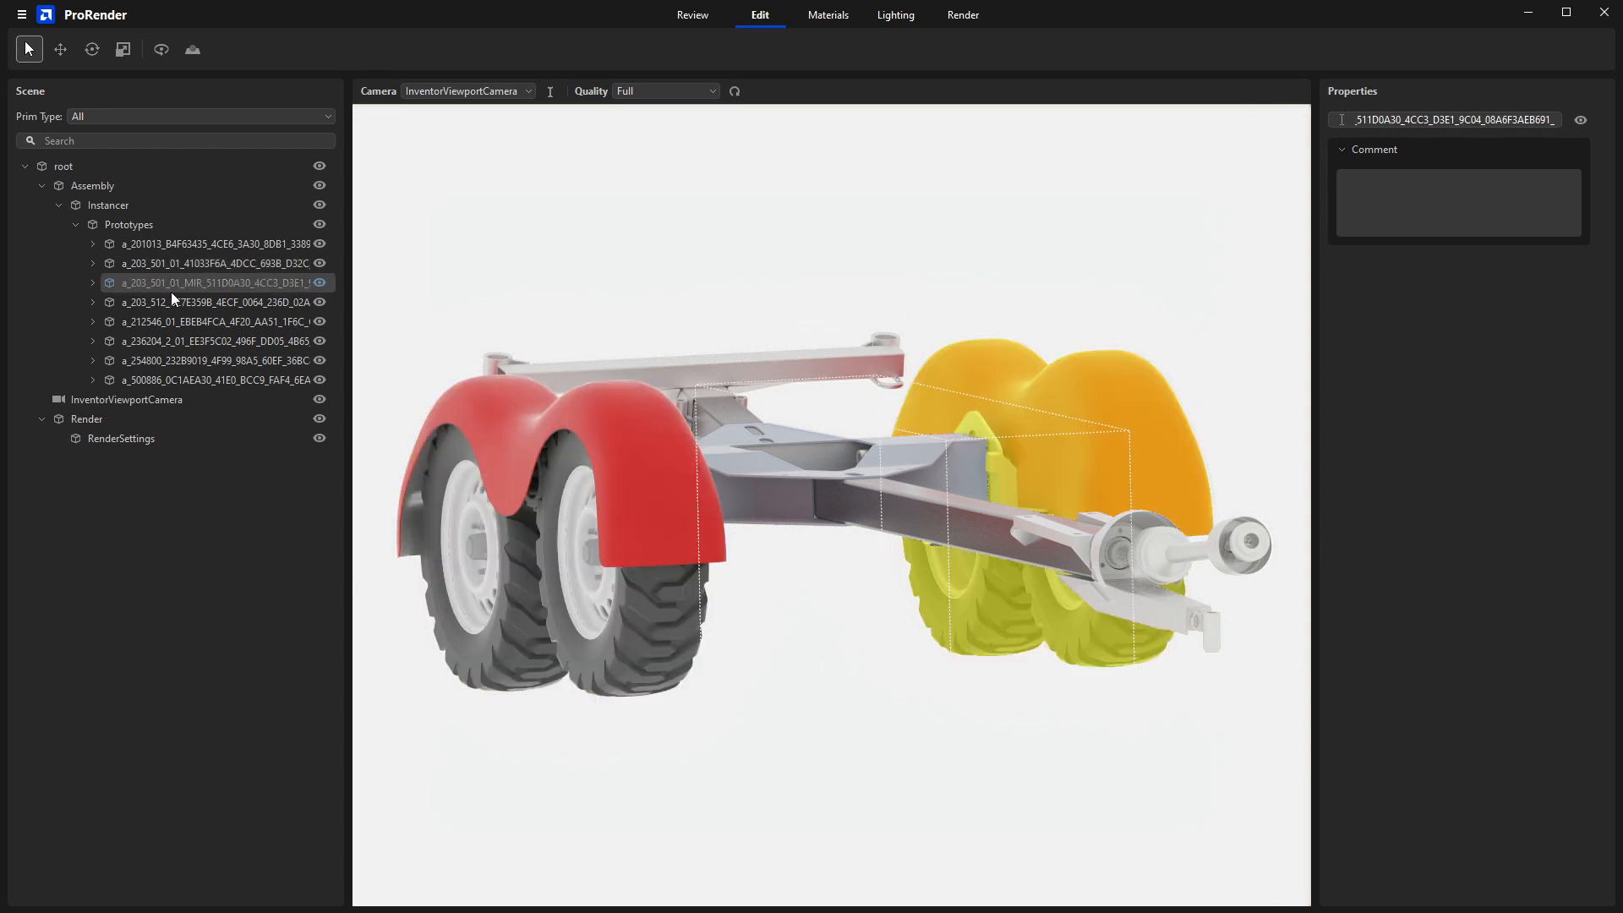
{"action": "mouse_move", "coordinate": [636, 309]}
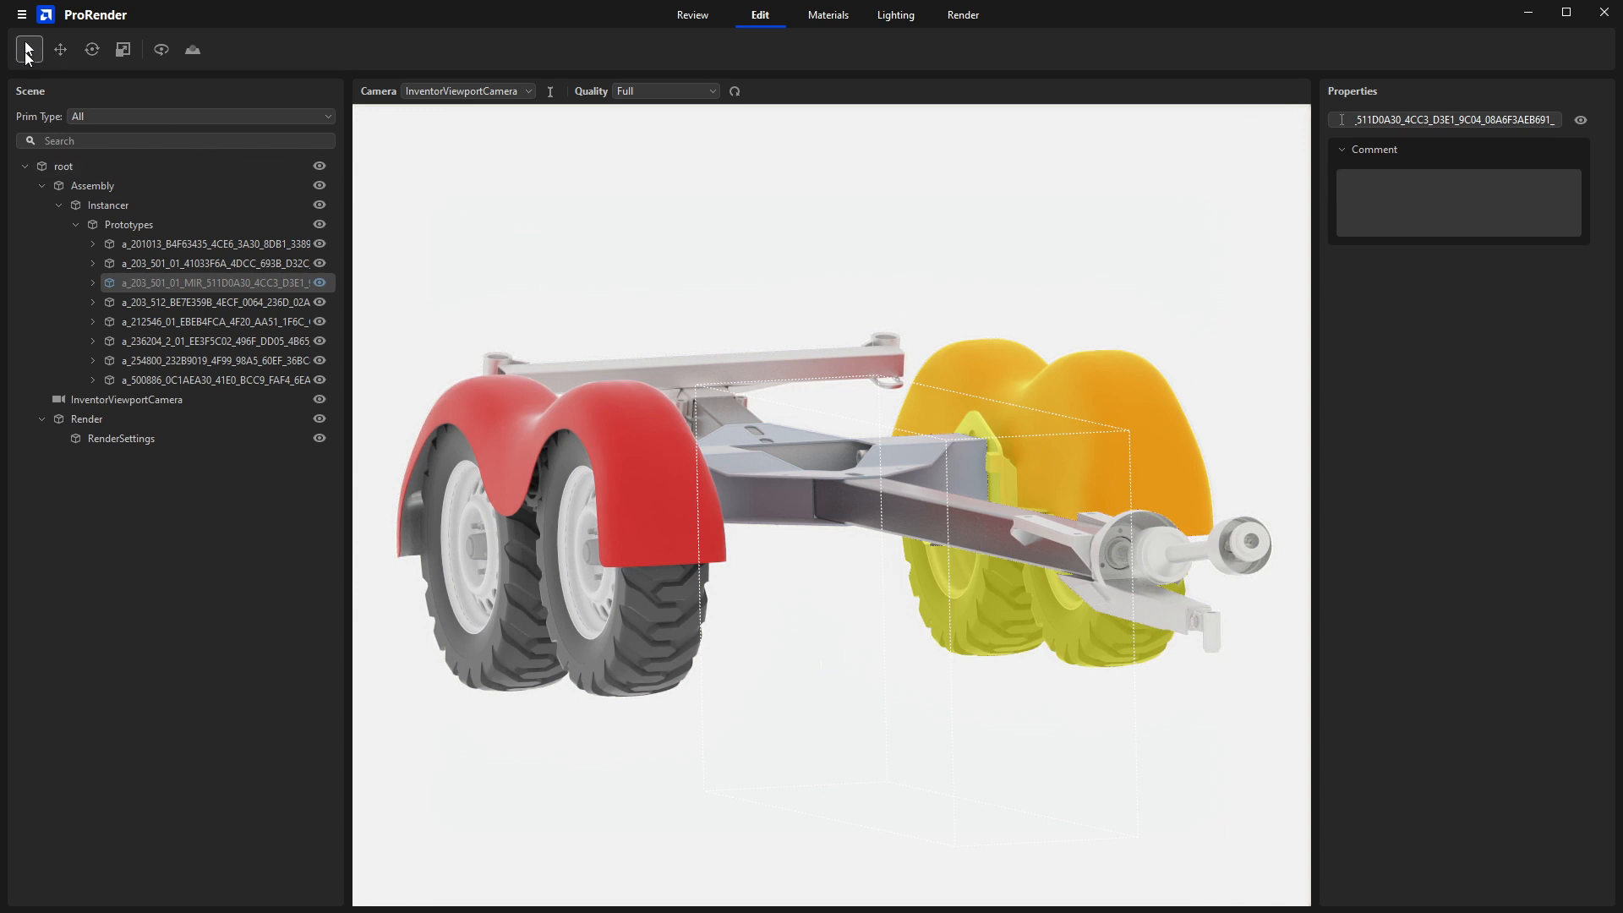
{"action": "mouse_move", "coordinate": [742, 333]}
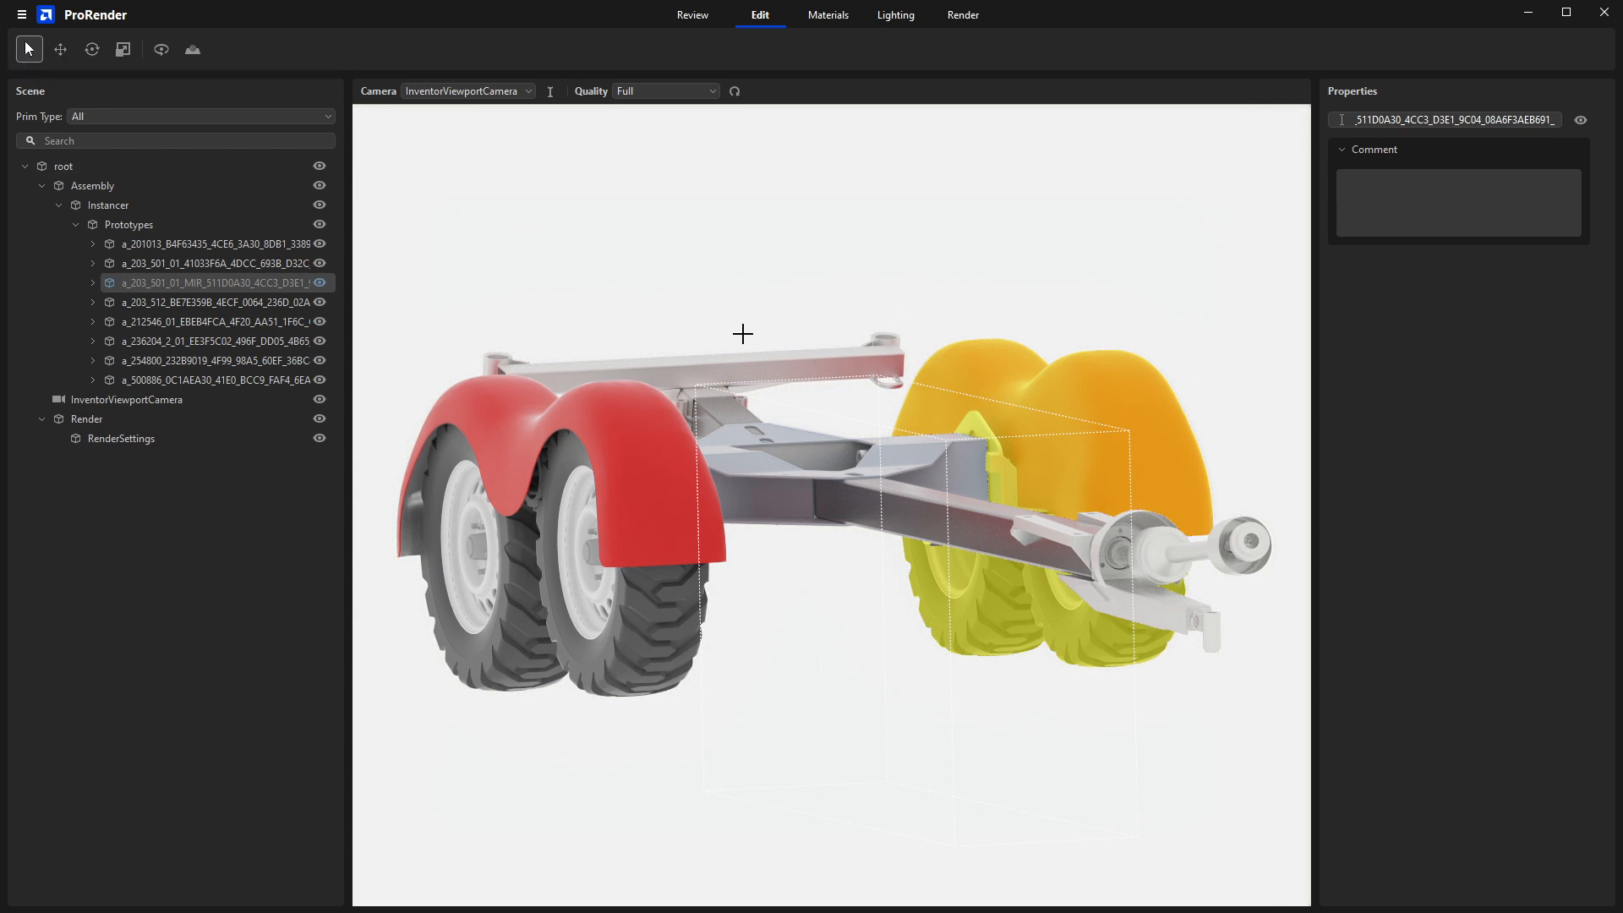
{"action": "mouse_move", "coordinate": [828, 360]}
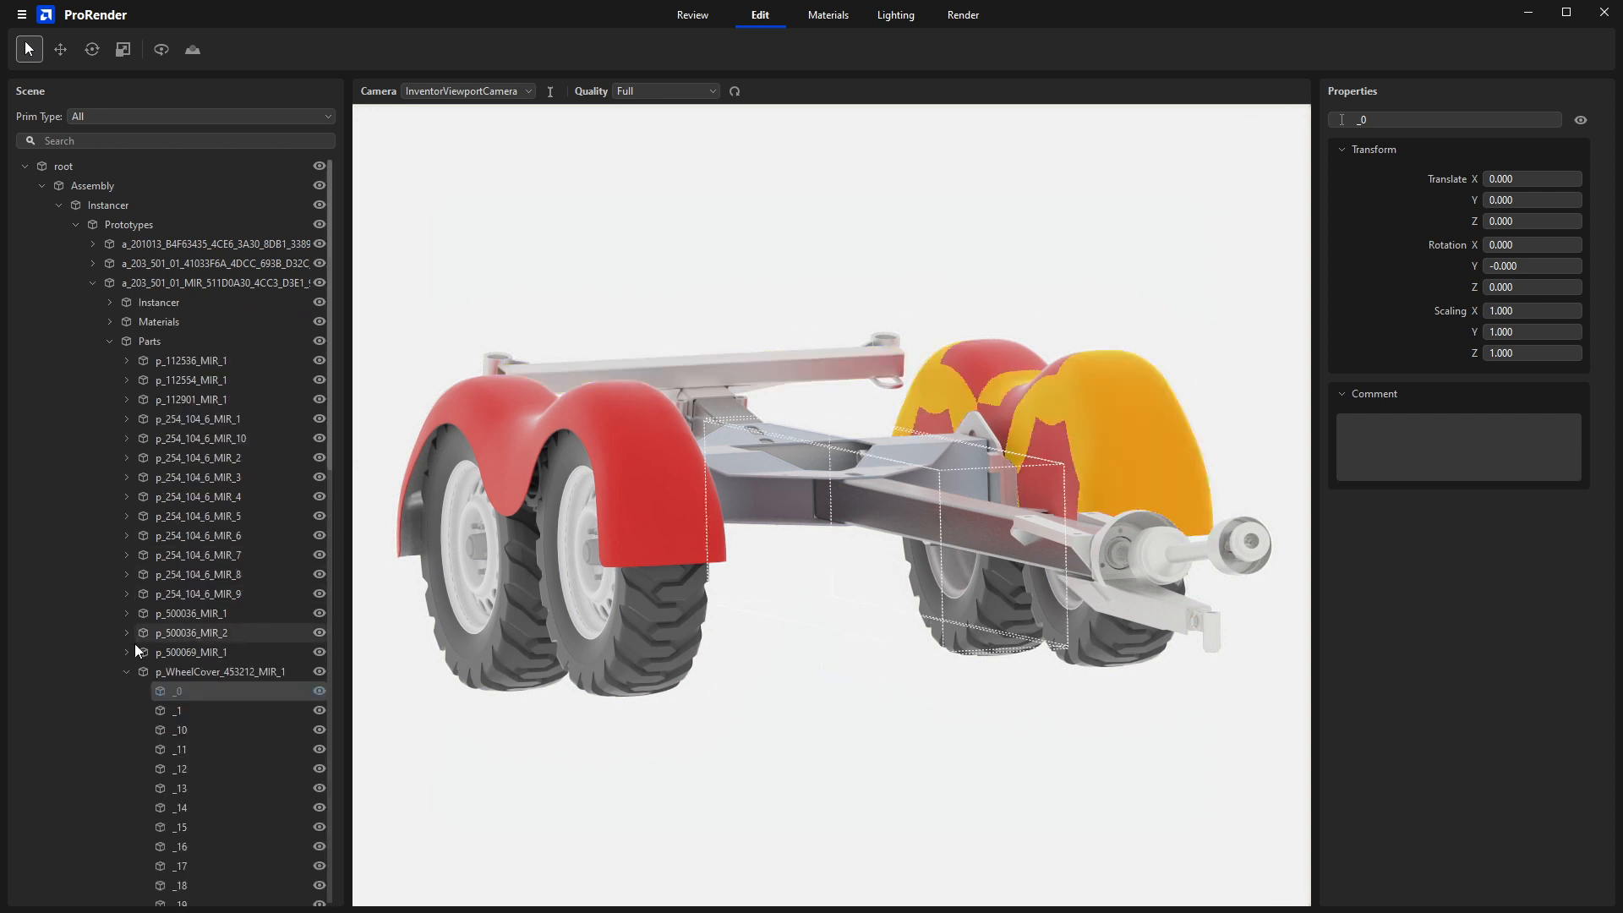
- Expand 212546_01's nested parts, multi-select prototypes, then select only a_201013
{"action": "left_click", "coordinate": [92, 283]}
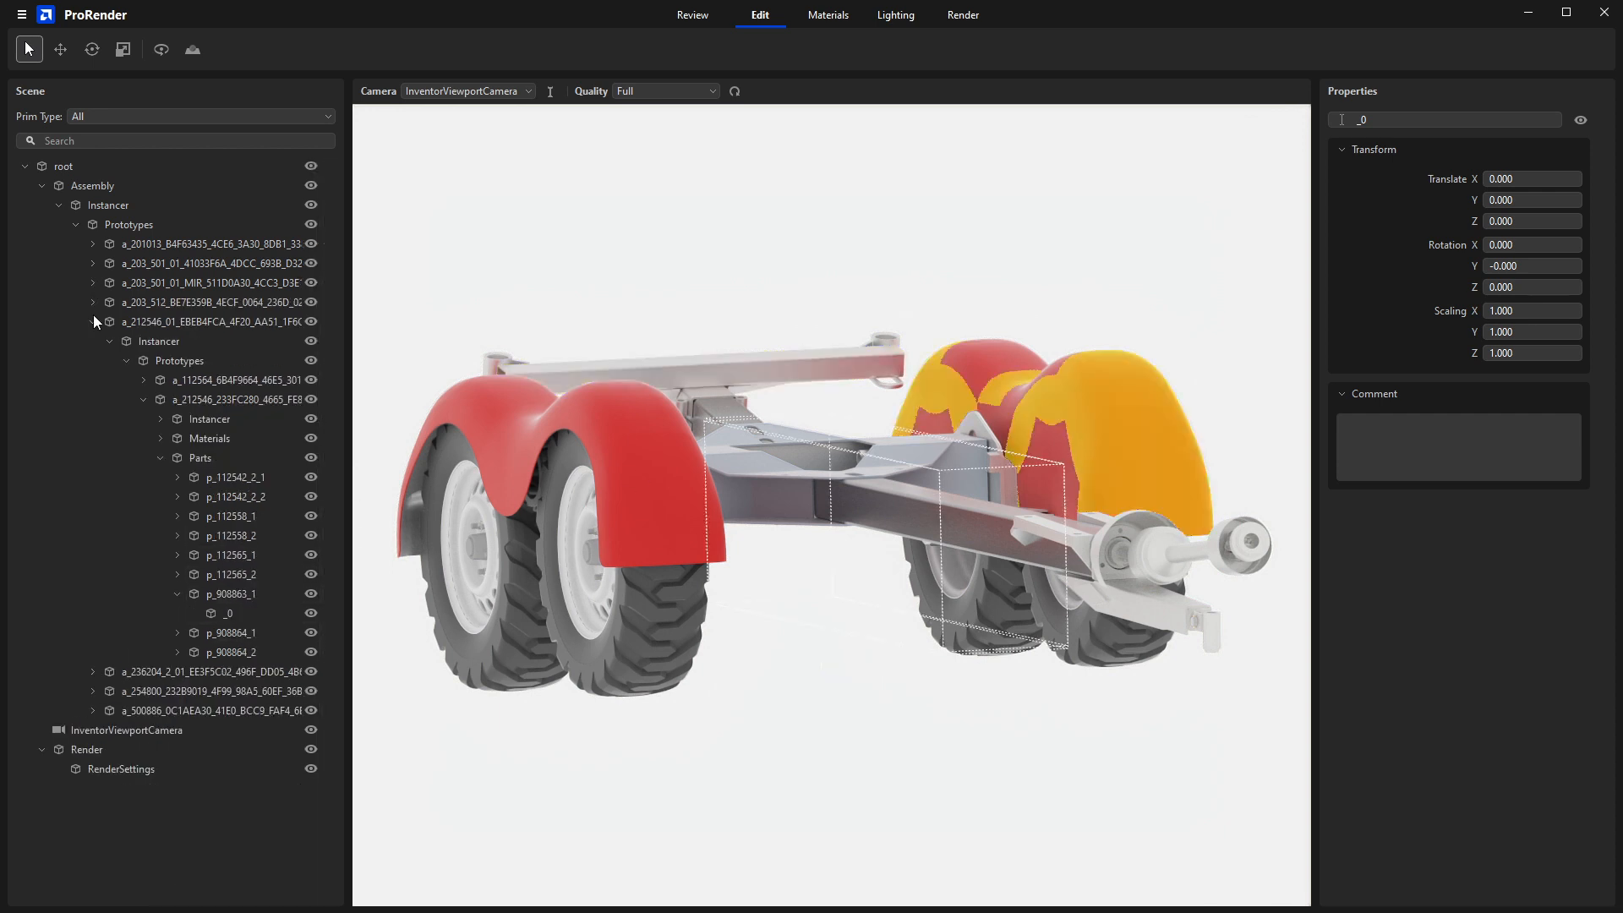
{"action": "left_click", "coordinate": [93, 322]}
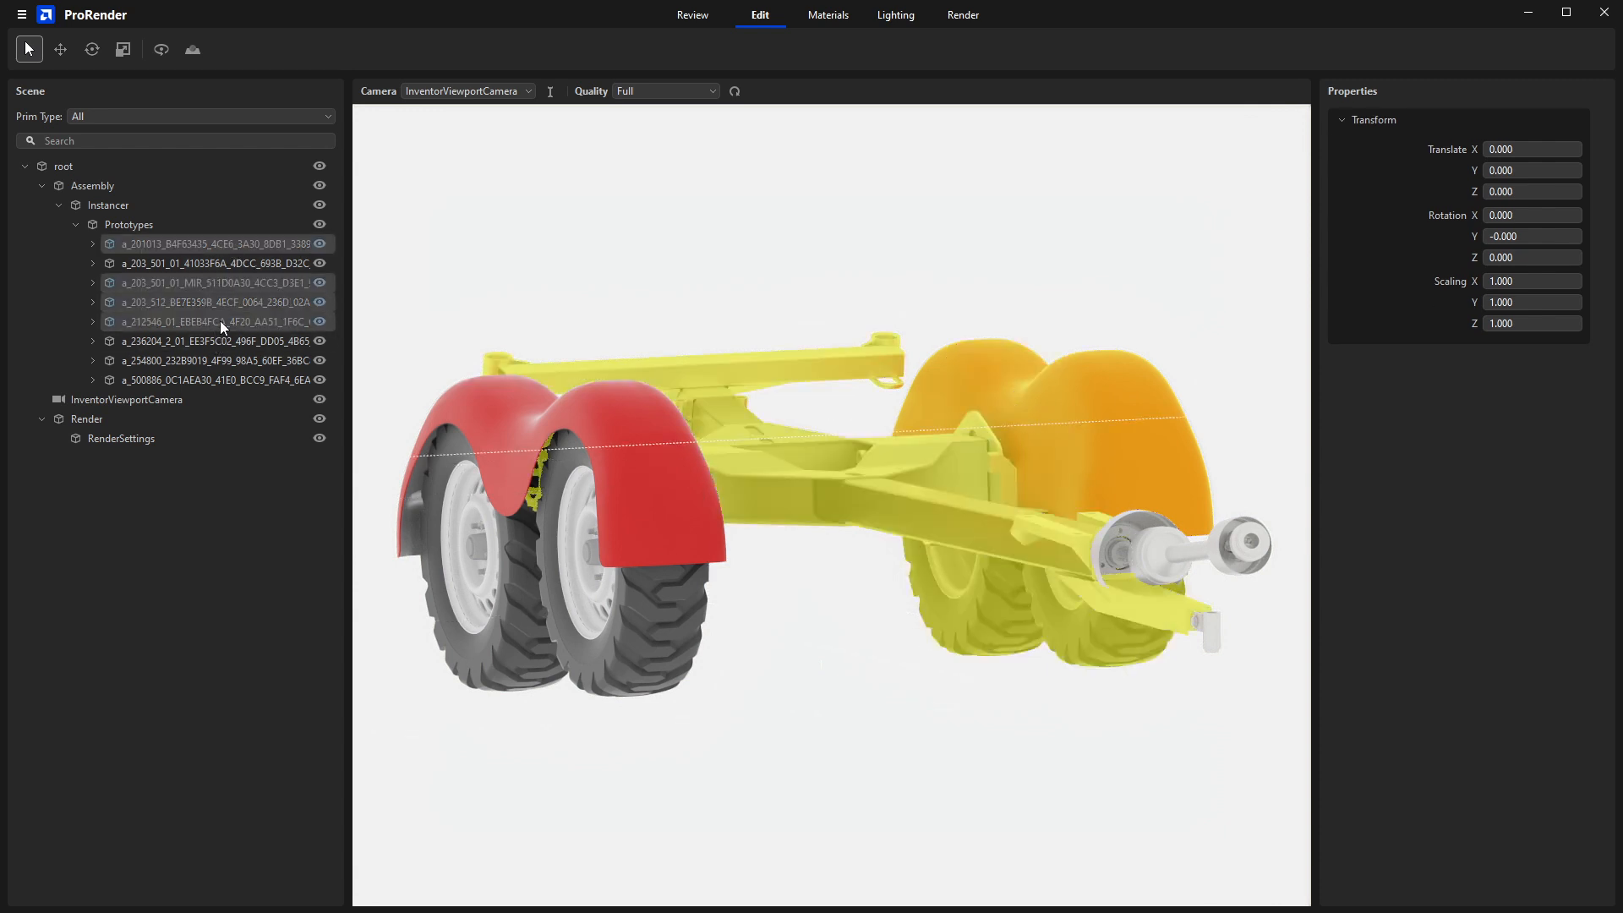
{"action": "left_click", "coordinate": [213, 242]}
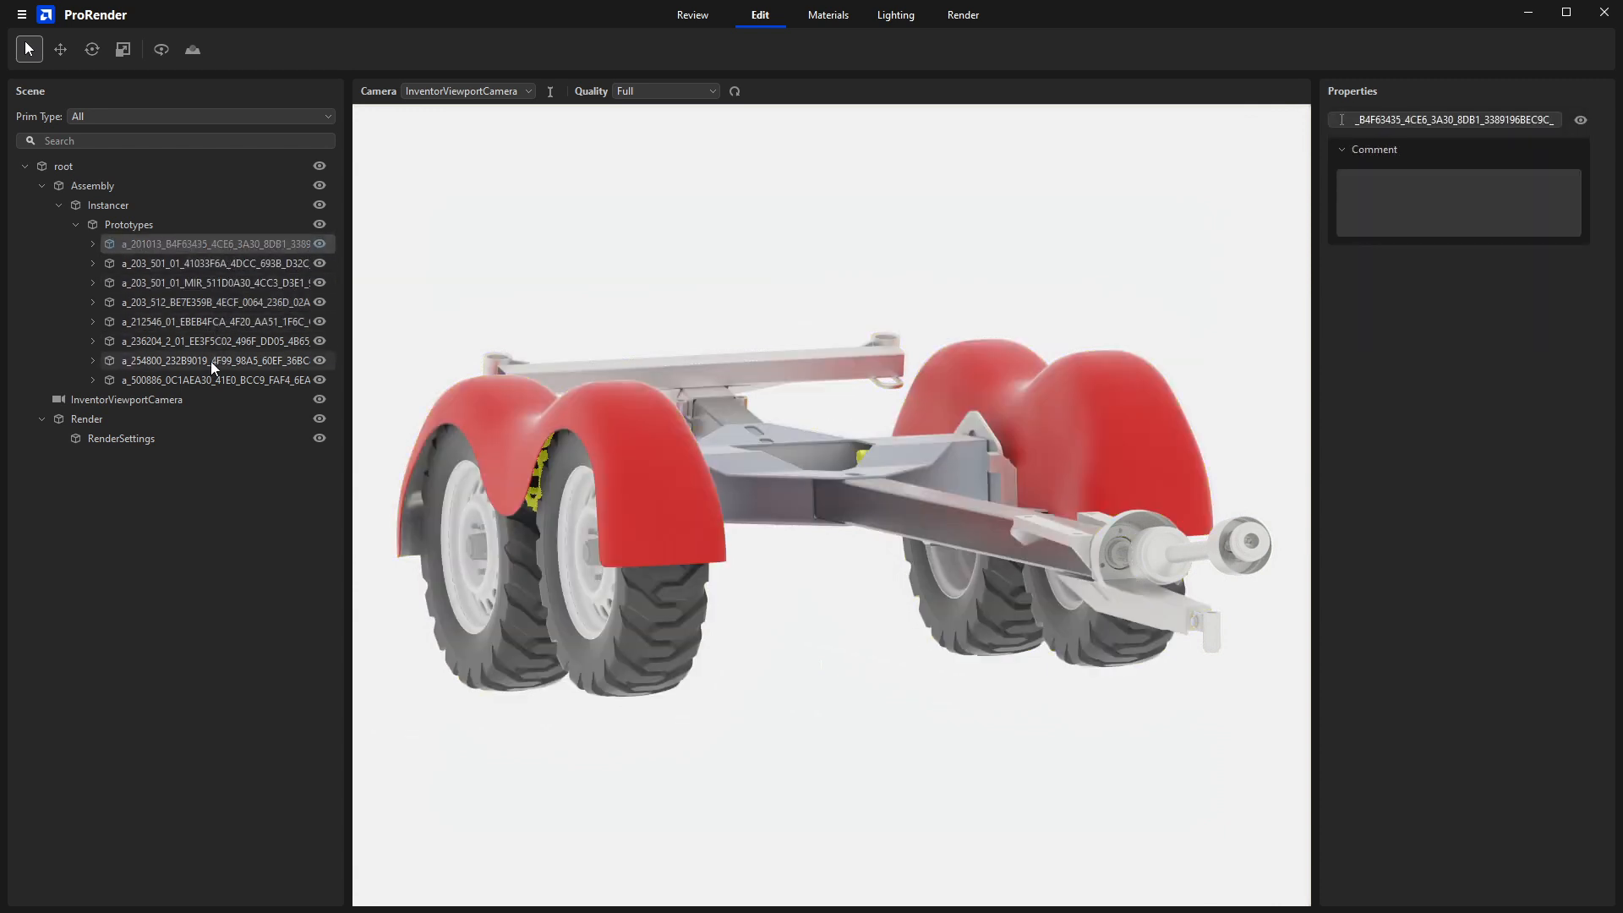
{"action": "left_click", "coordinate": [155, 141]}
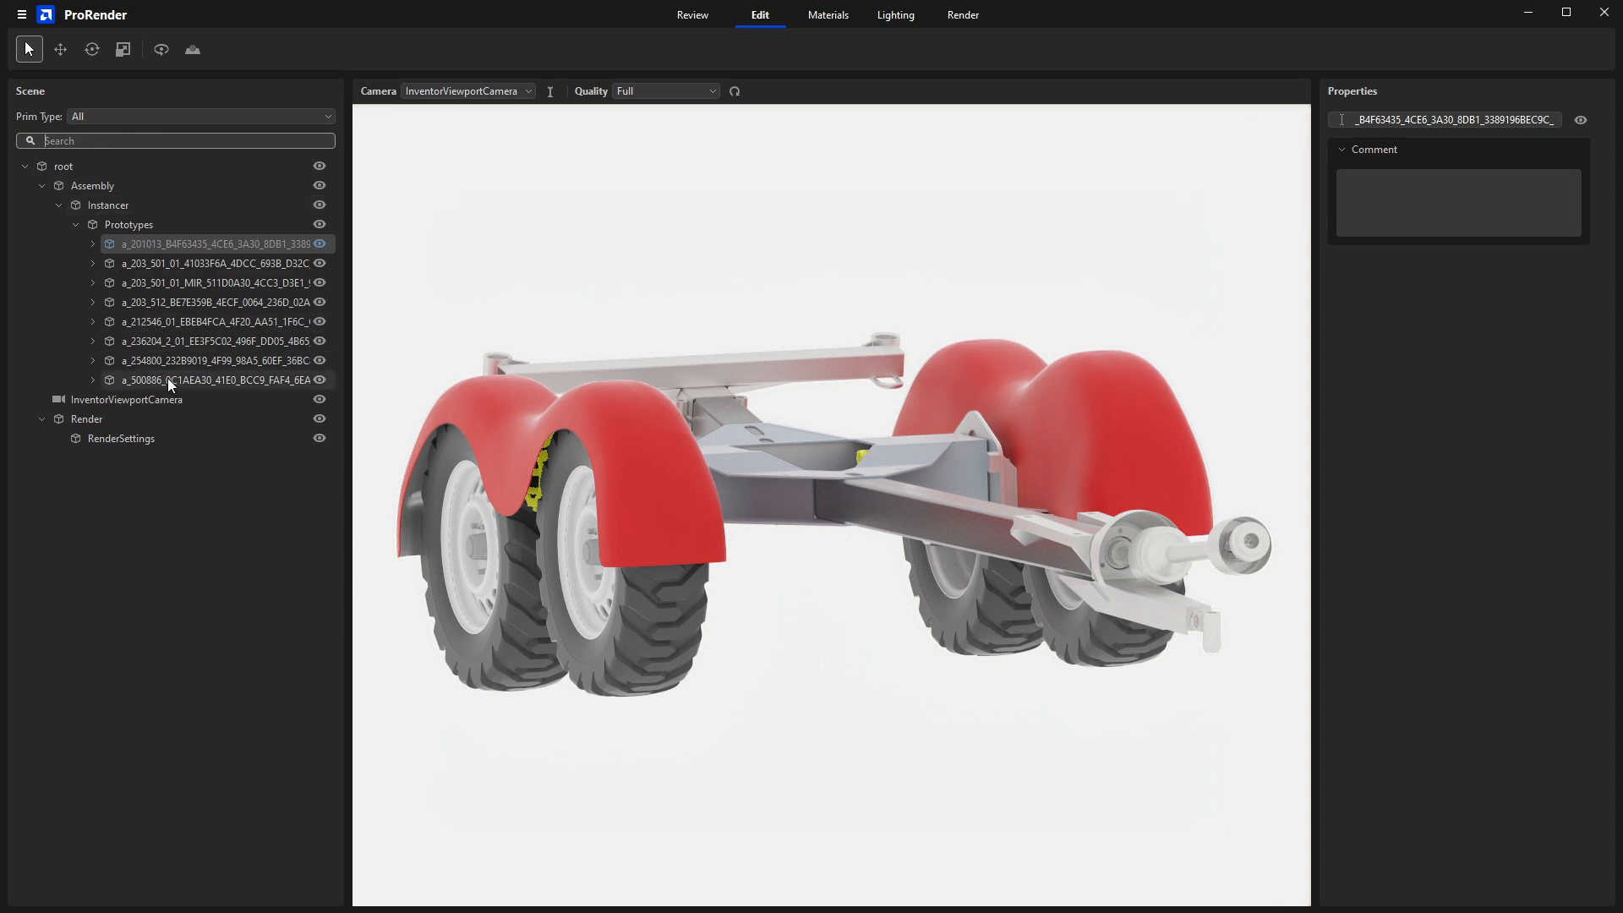
{"action": "mouse_move", "coordinate": [148, 392]}
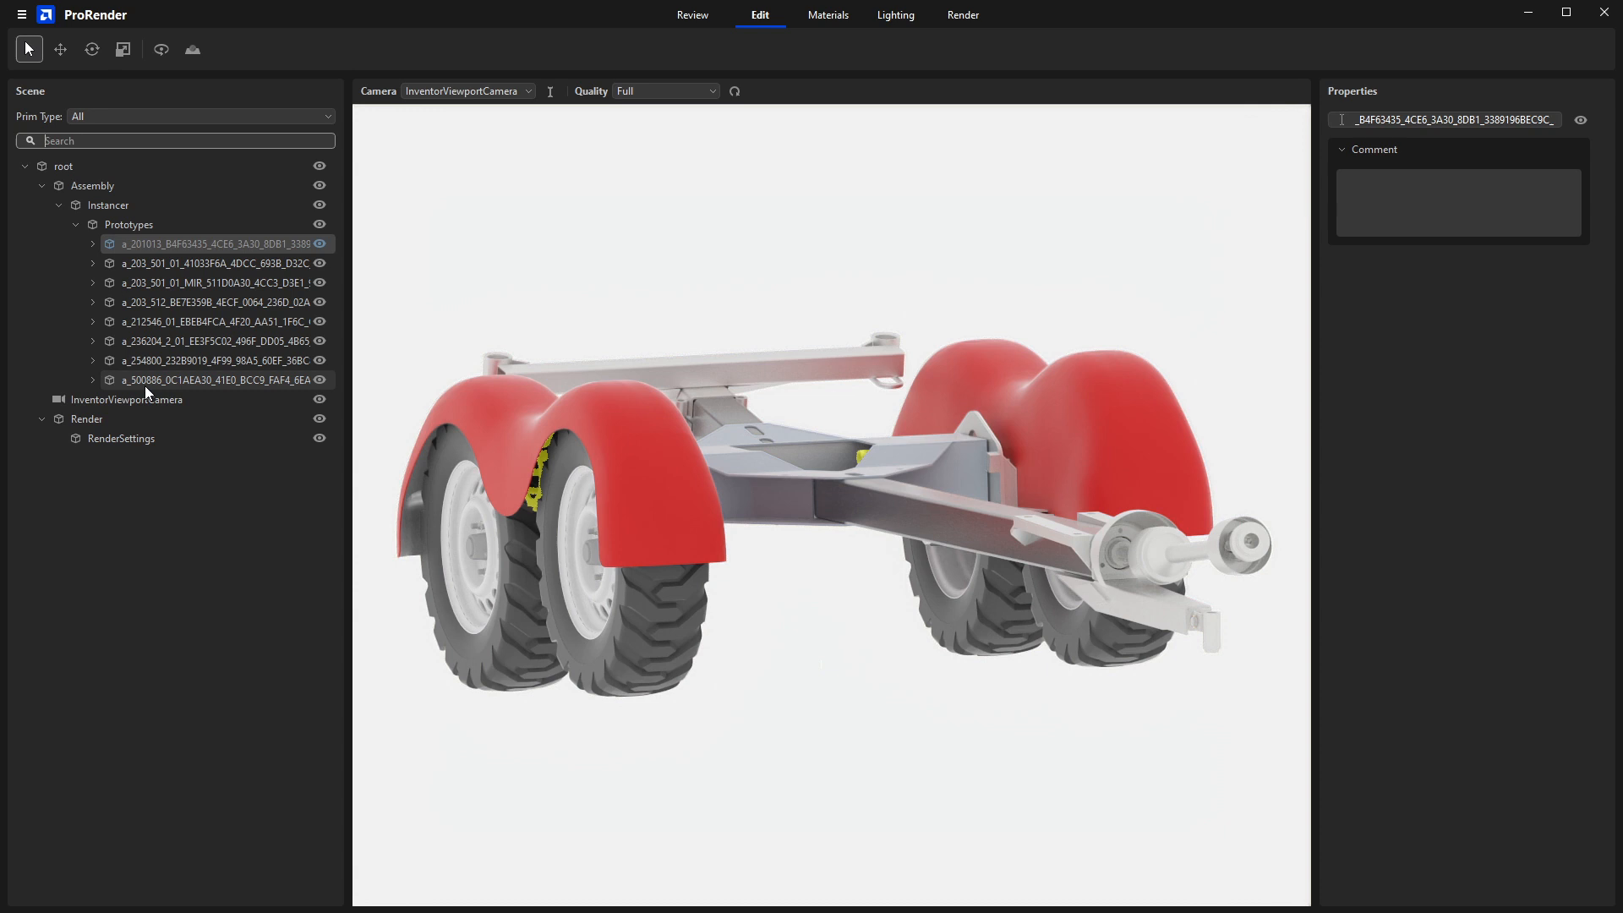
{"action": "mouse_move", "coordinate": [213, 386]}
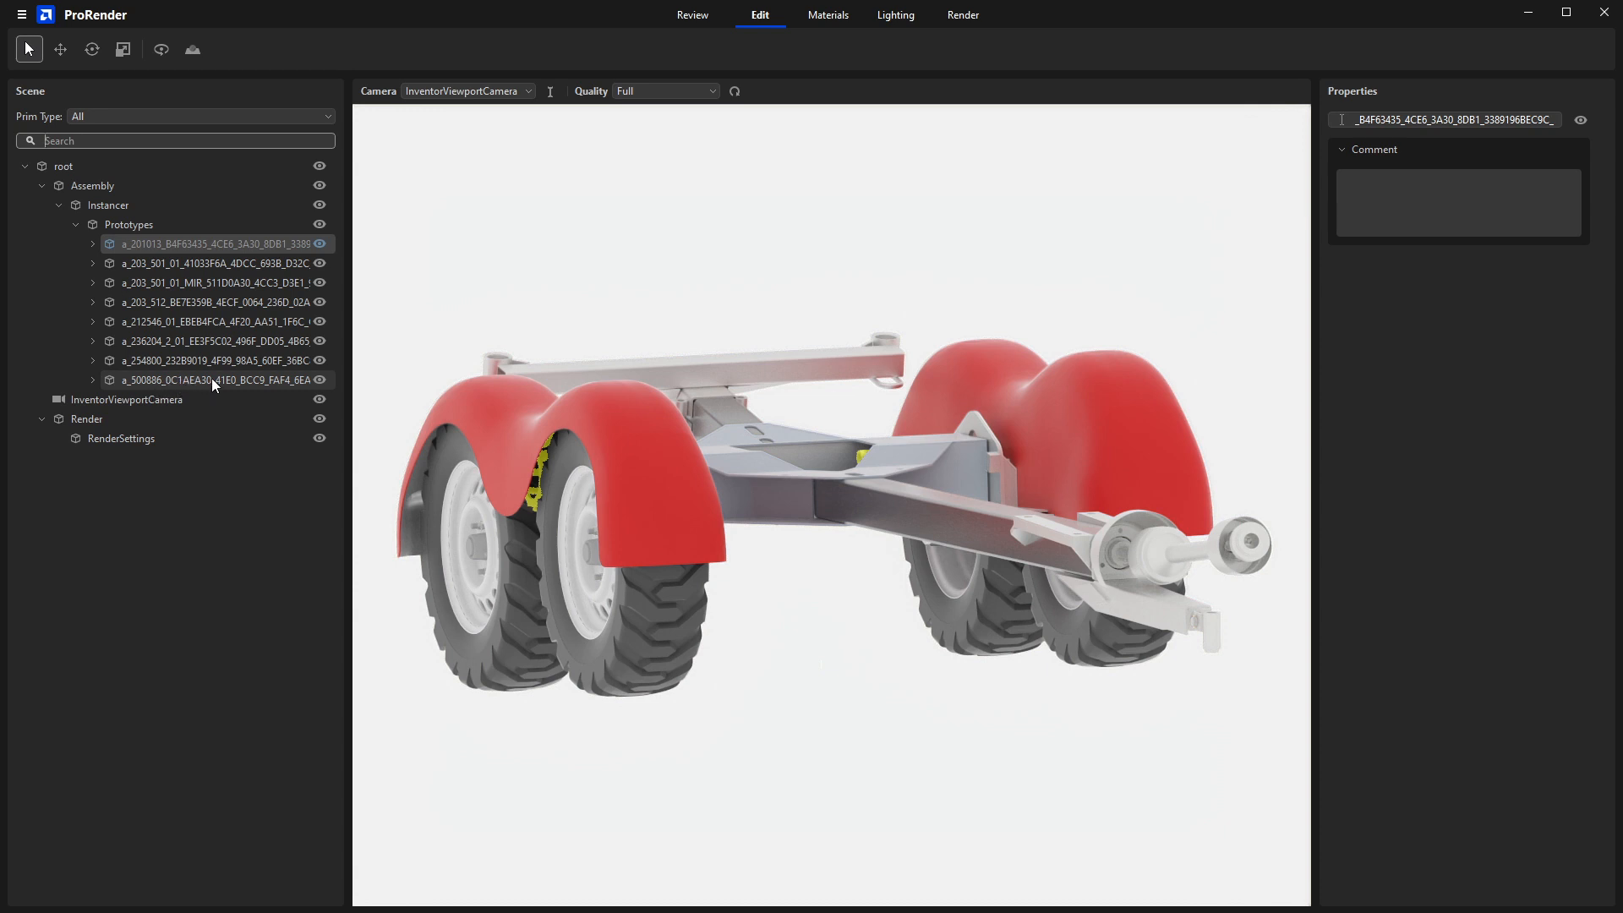
{"action": "mouse_move", "coordinate": [205, 395]}
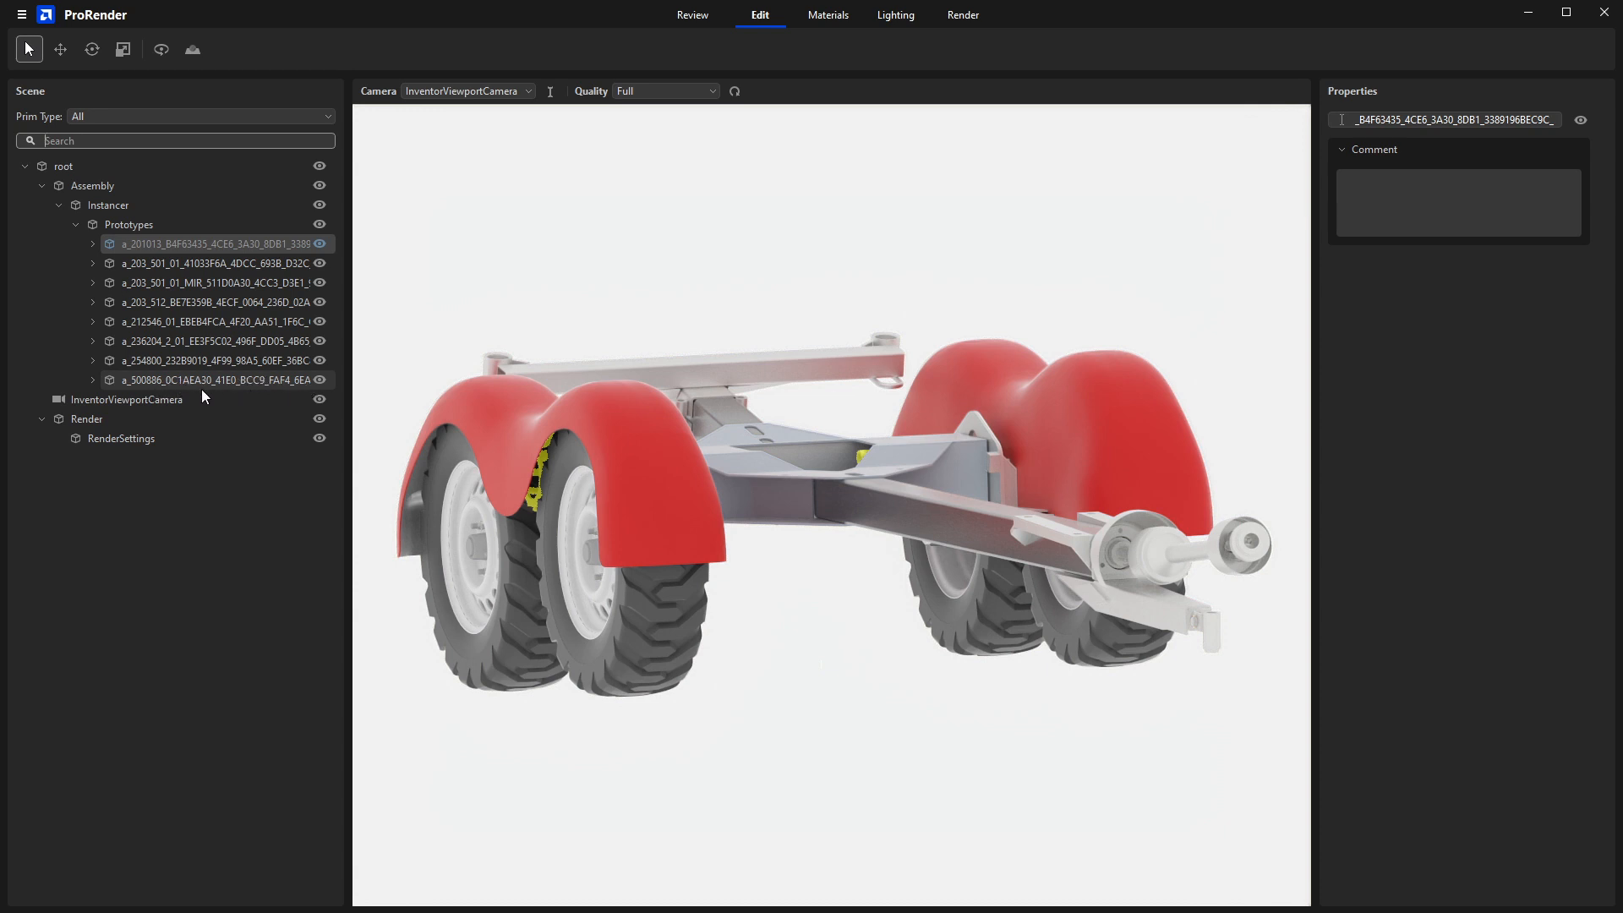
{"action": "mouse_move", "coordinate": [148, 393]}
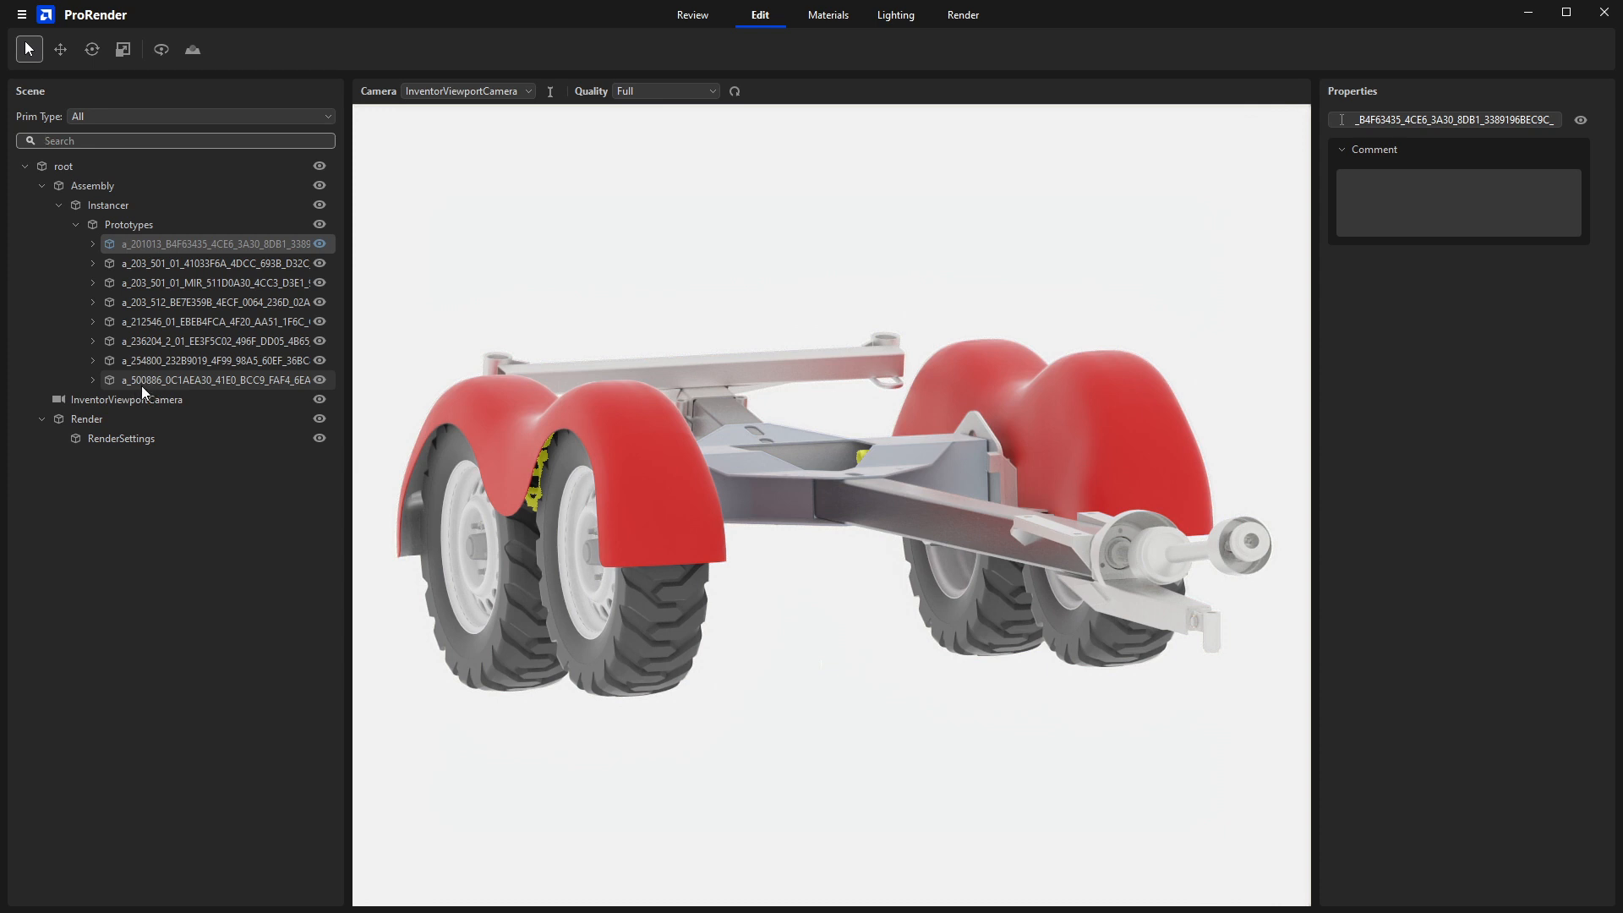
{"action": "mouse_move", "coordinate": [135, 385]}
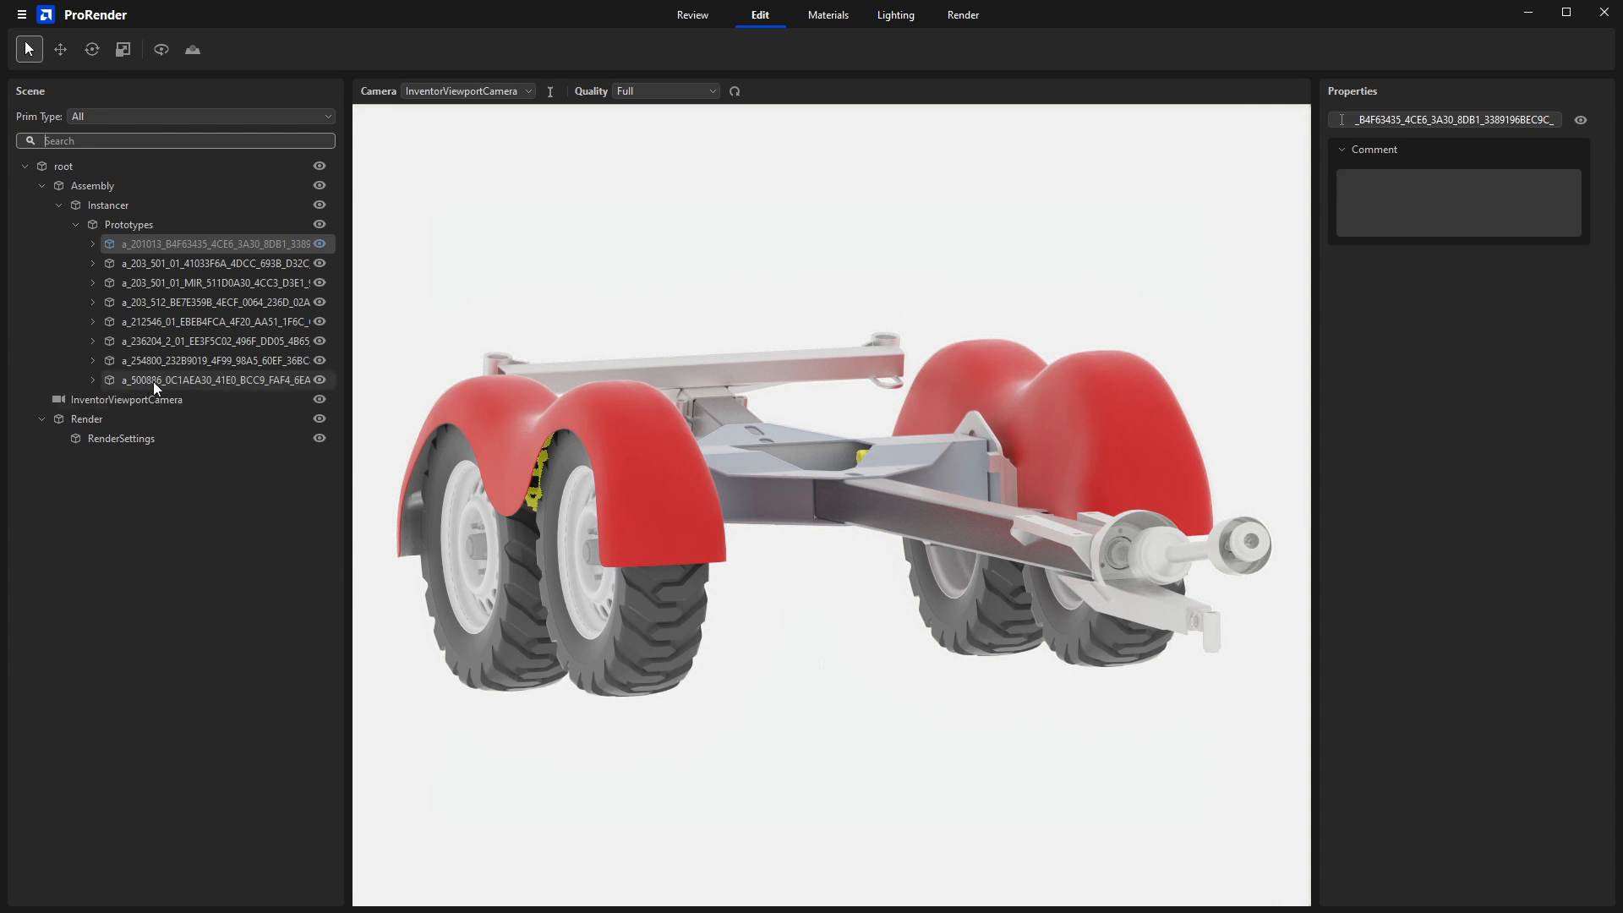
{"action": "mouse_move", "coordinate": [151, 386]}
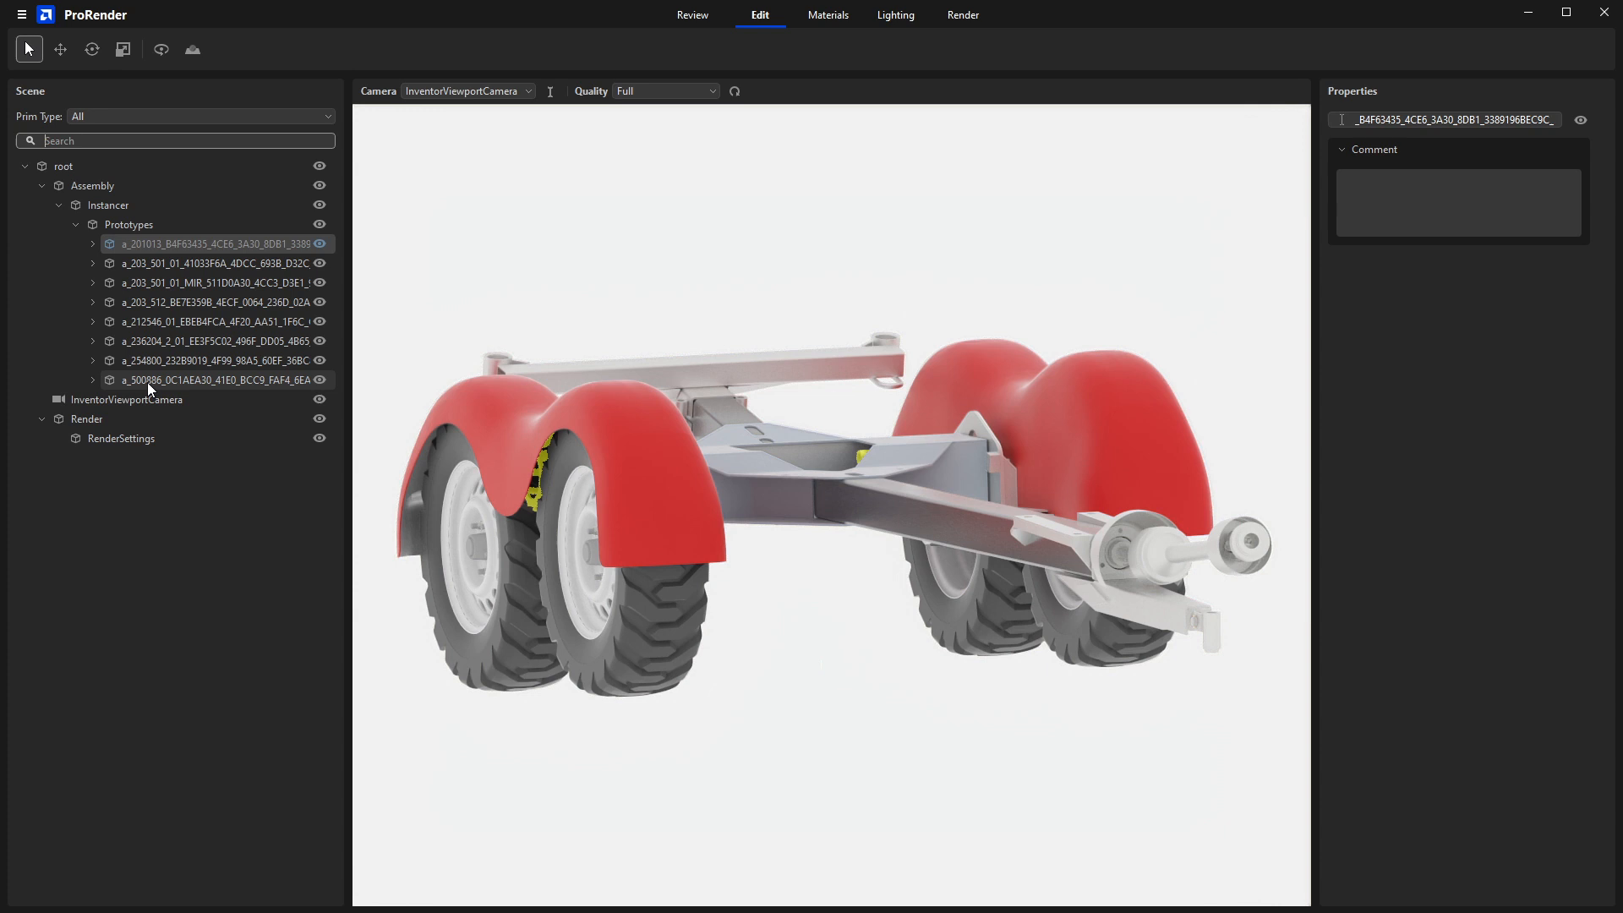
{"action": "mouse_move", "coordinate": [183, 391]}
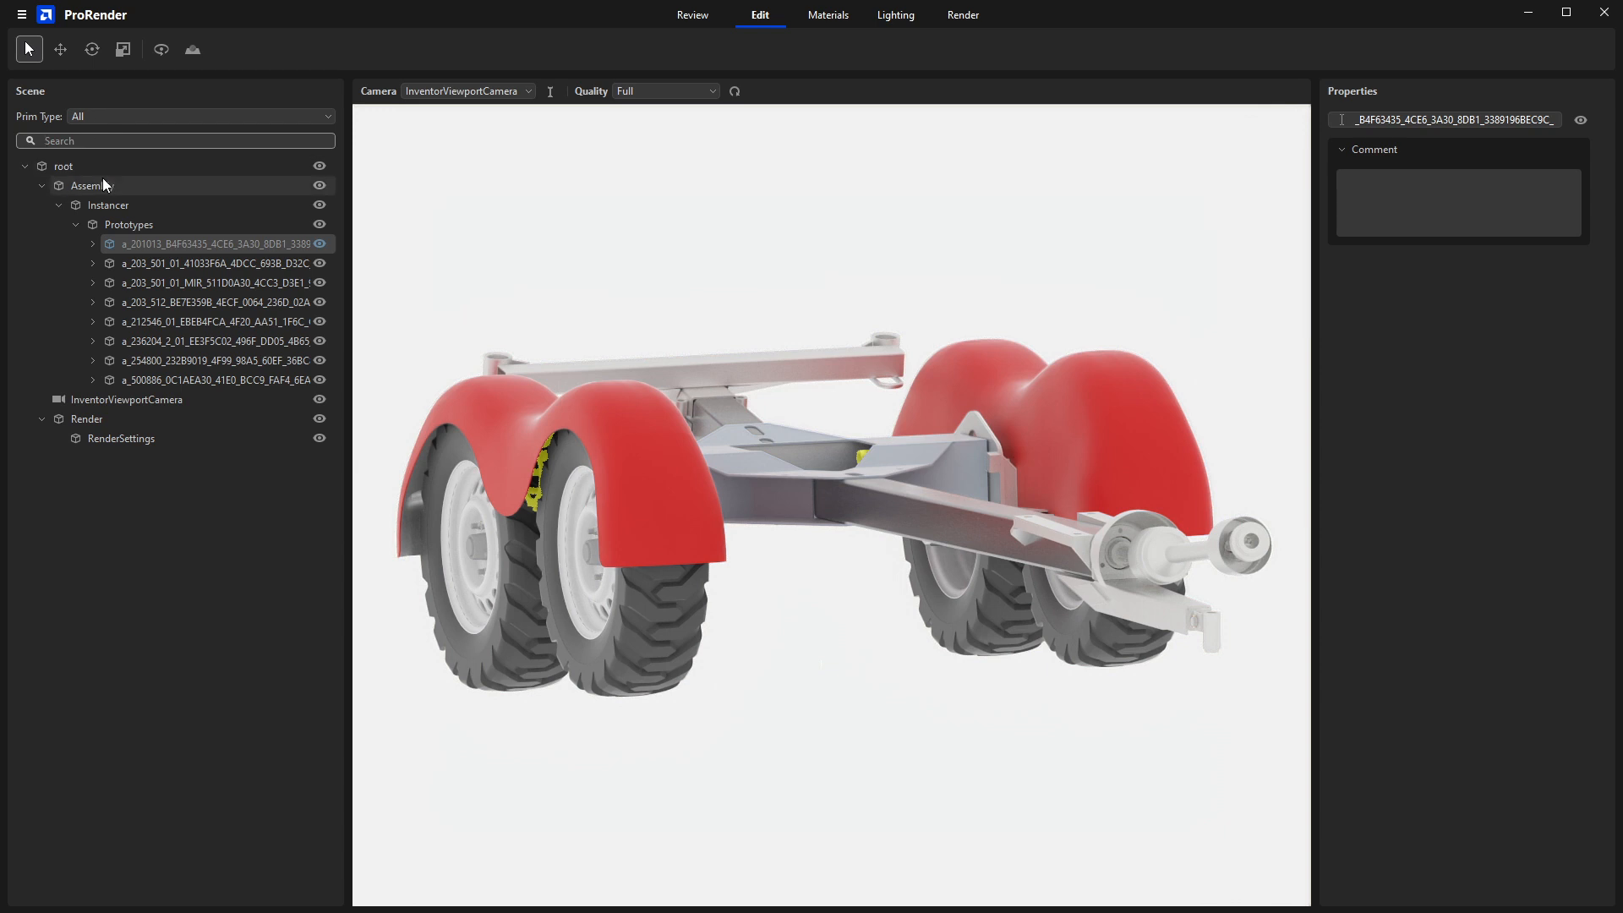
{"action": "mouse_move", "coordinate": [75, 233]}
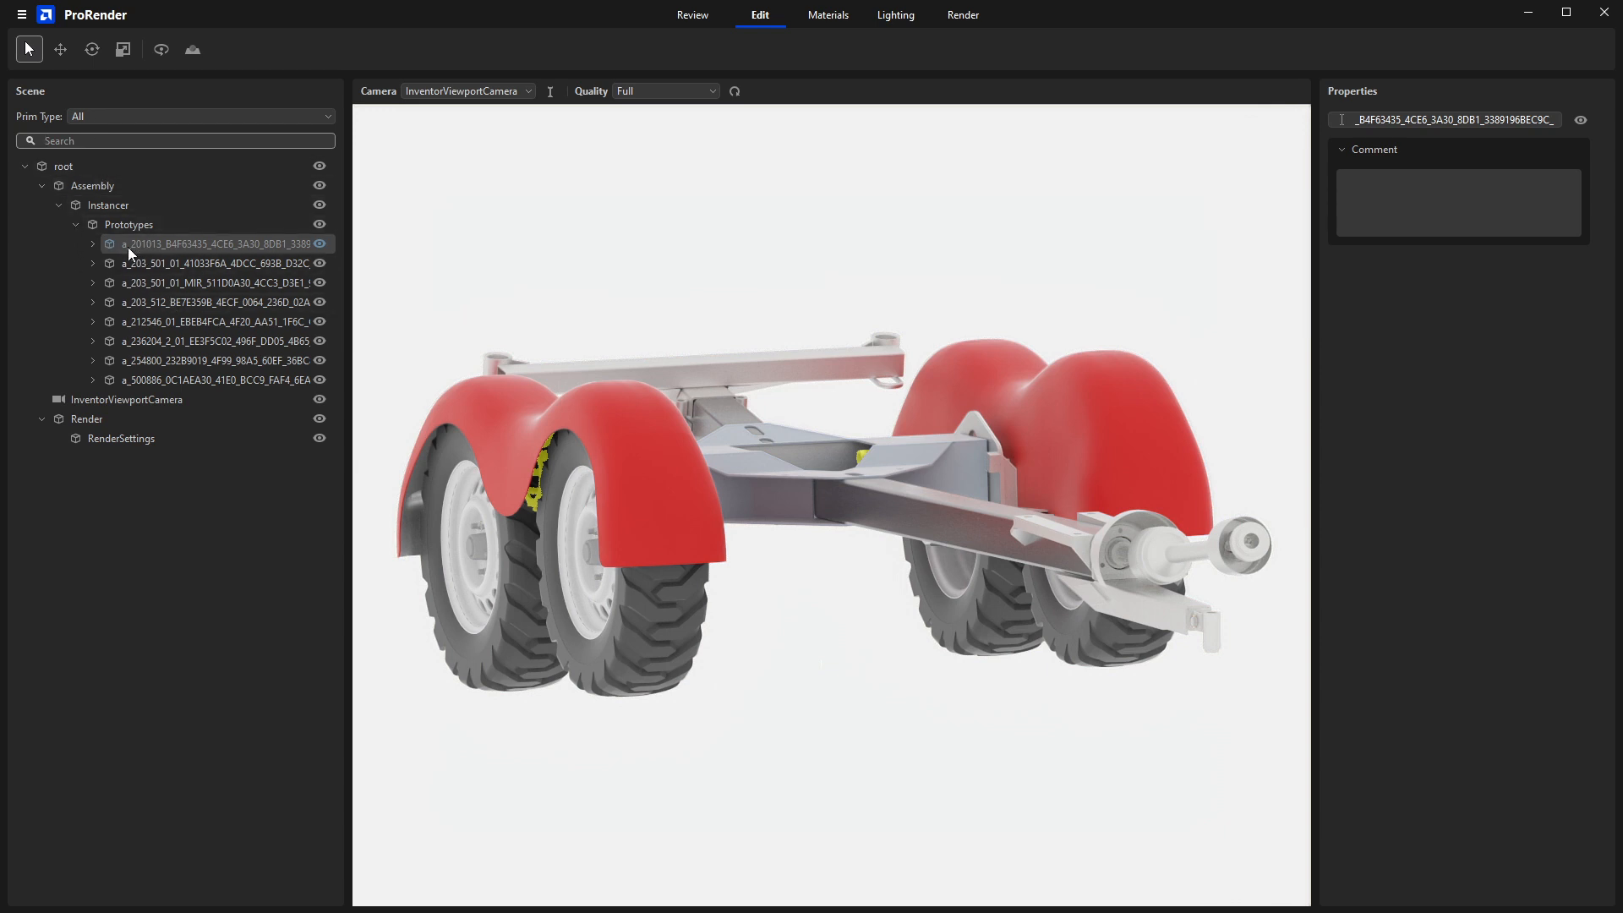
{"action": "left_click", "coordinate": [92, 244]}
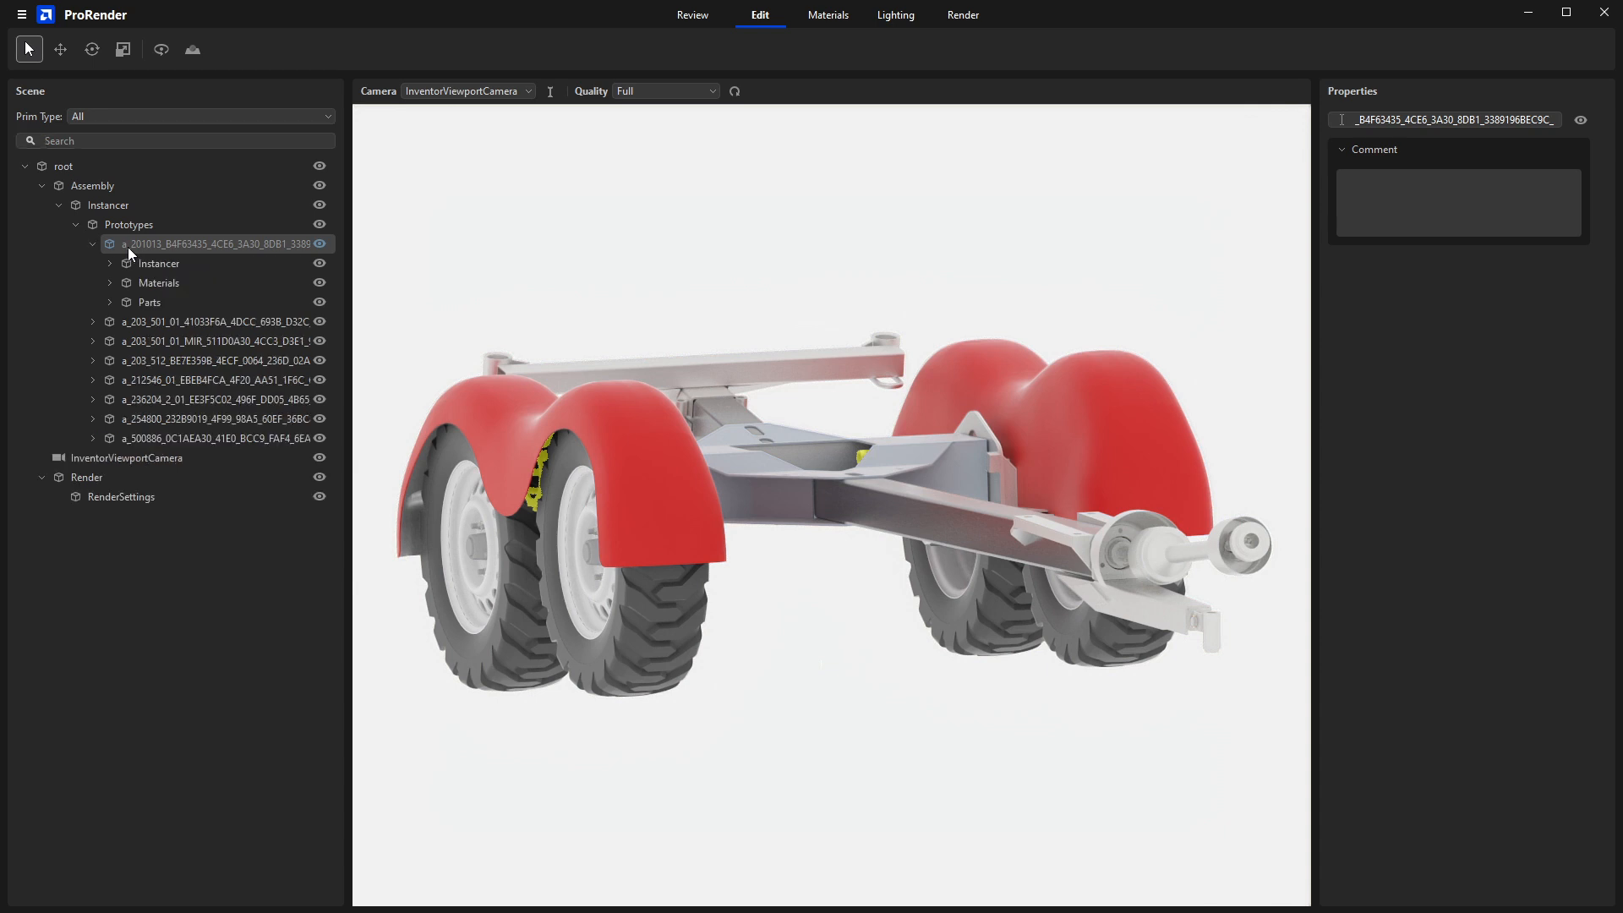
{"action": "left_click", "coordinate": [92, 244]}
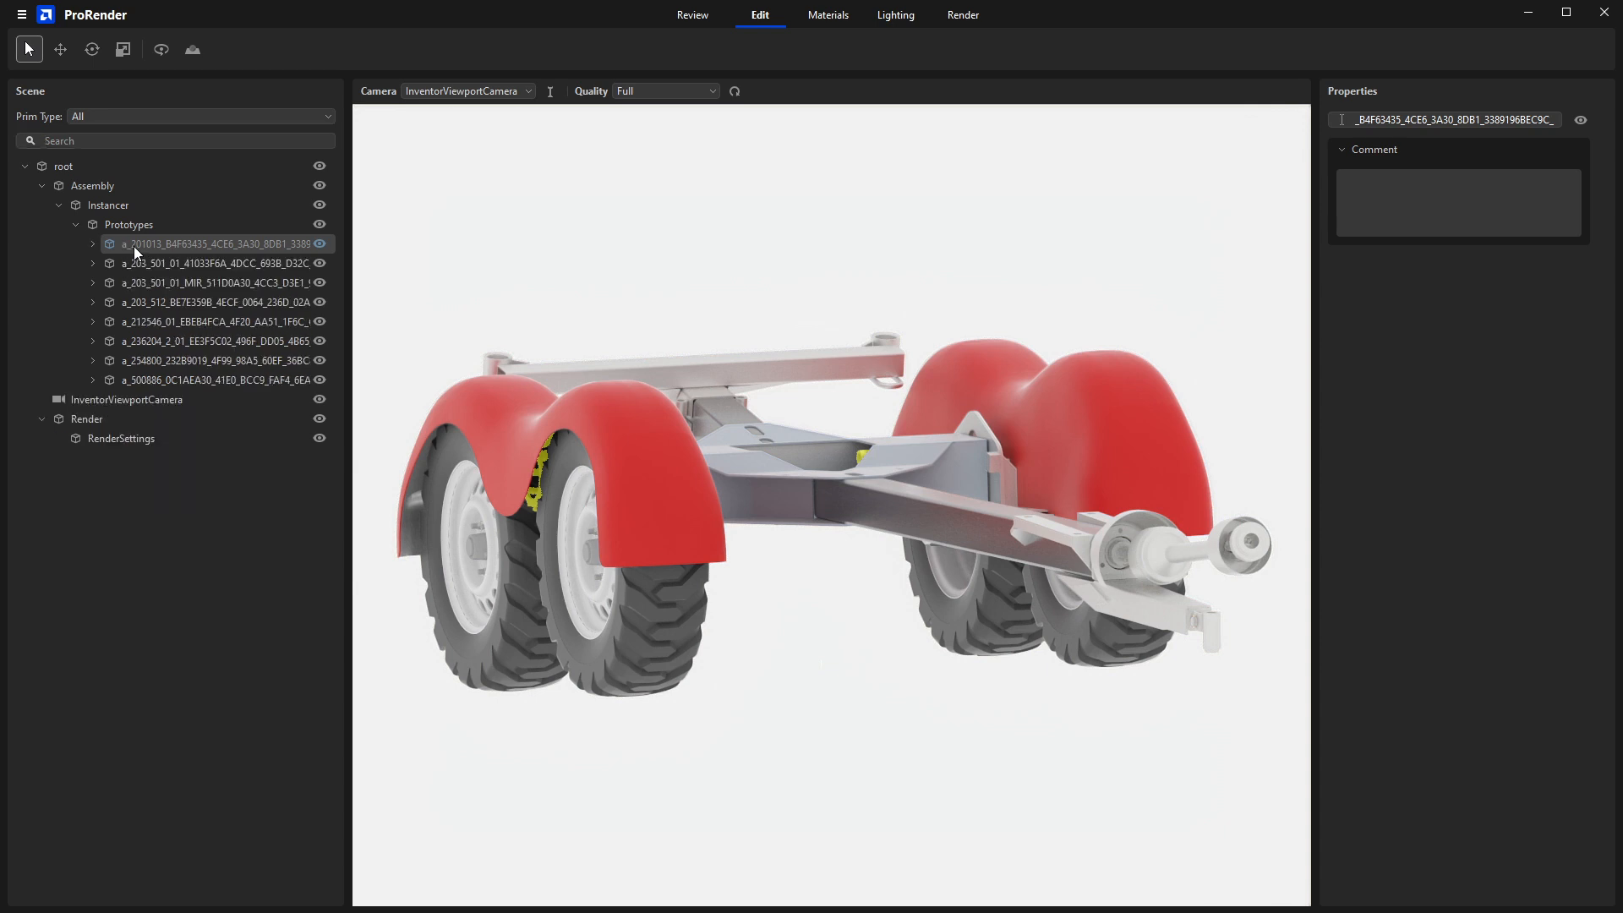
{"action": "mouse_move", "coordinate": [142, 256]}
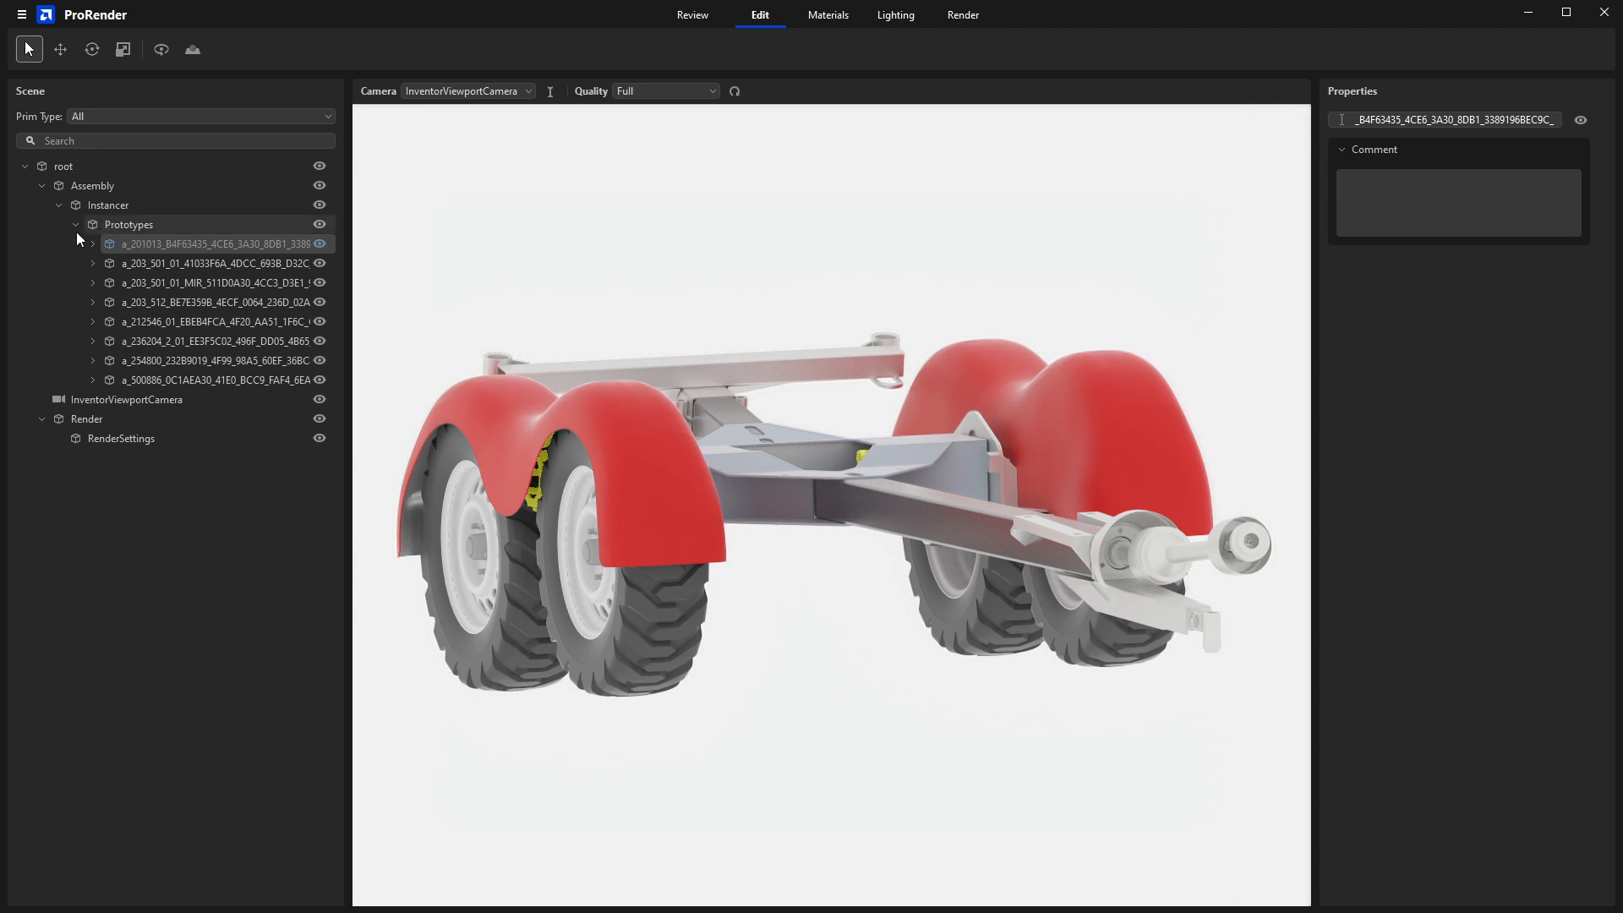
{"action": "left_click", "coordinate": [59, 185]}
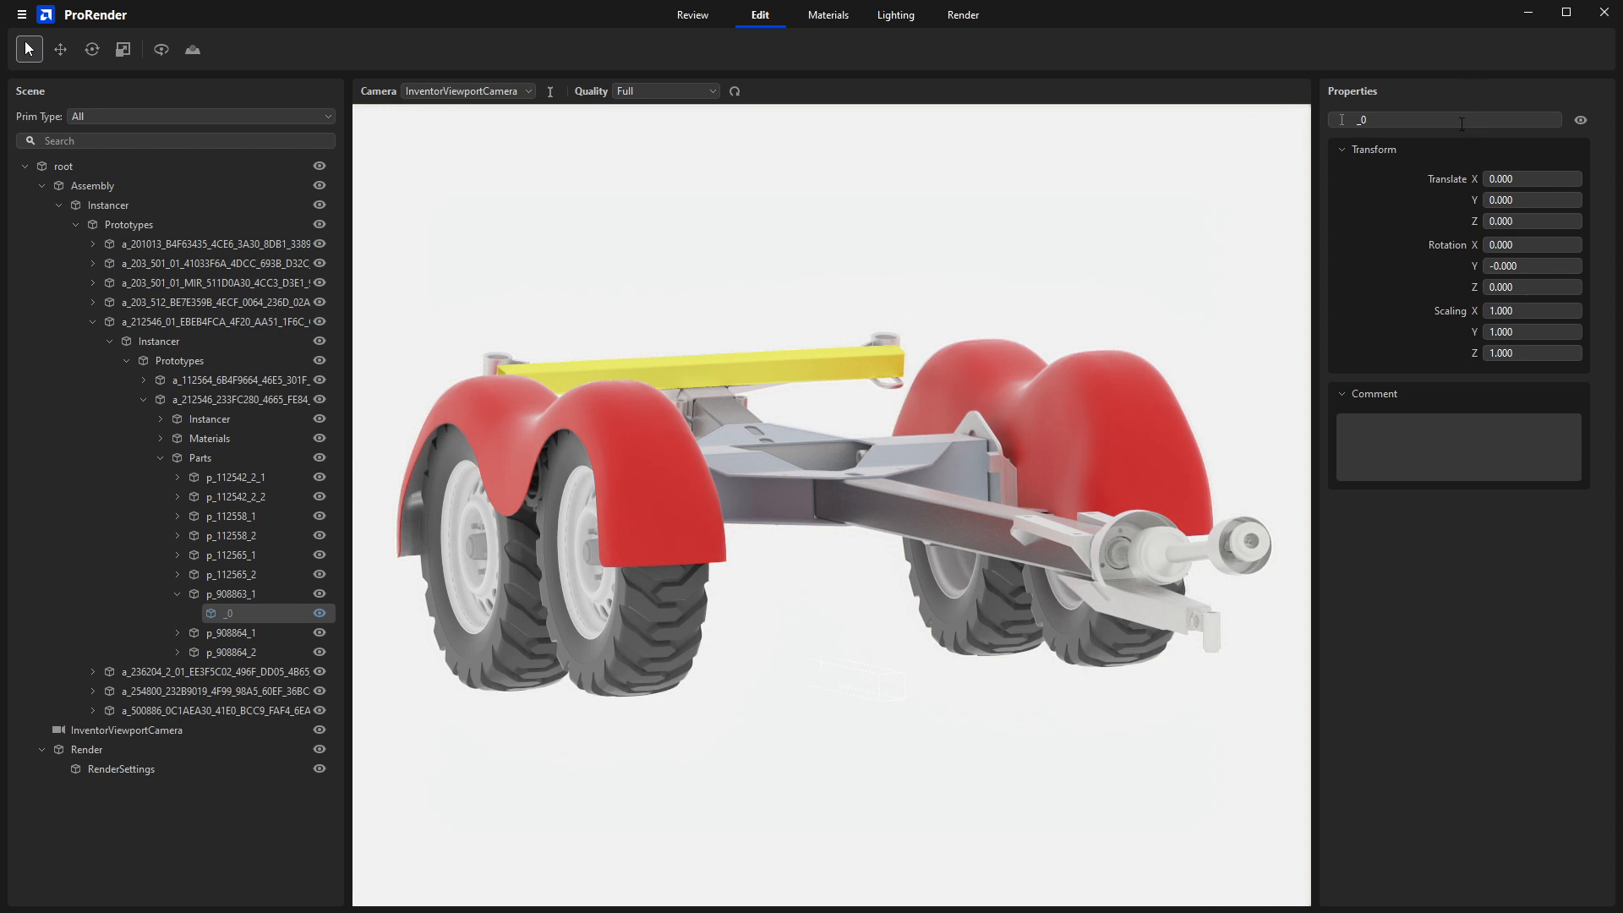
{"action": "mouse_move", "coordinate": [1374, 224]}
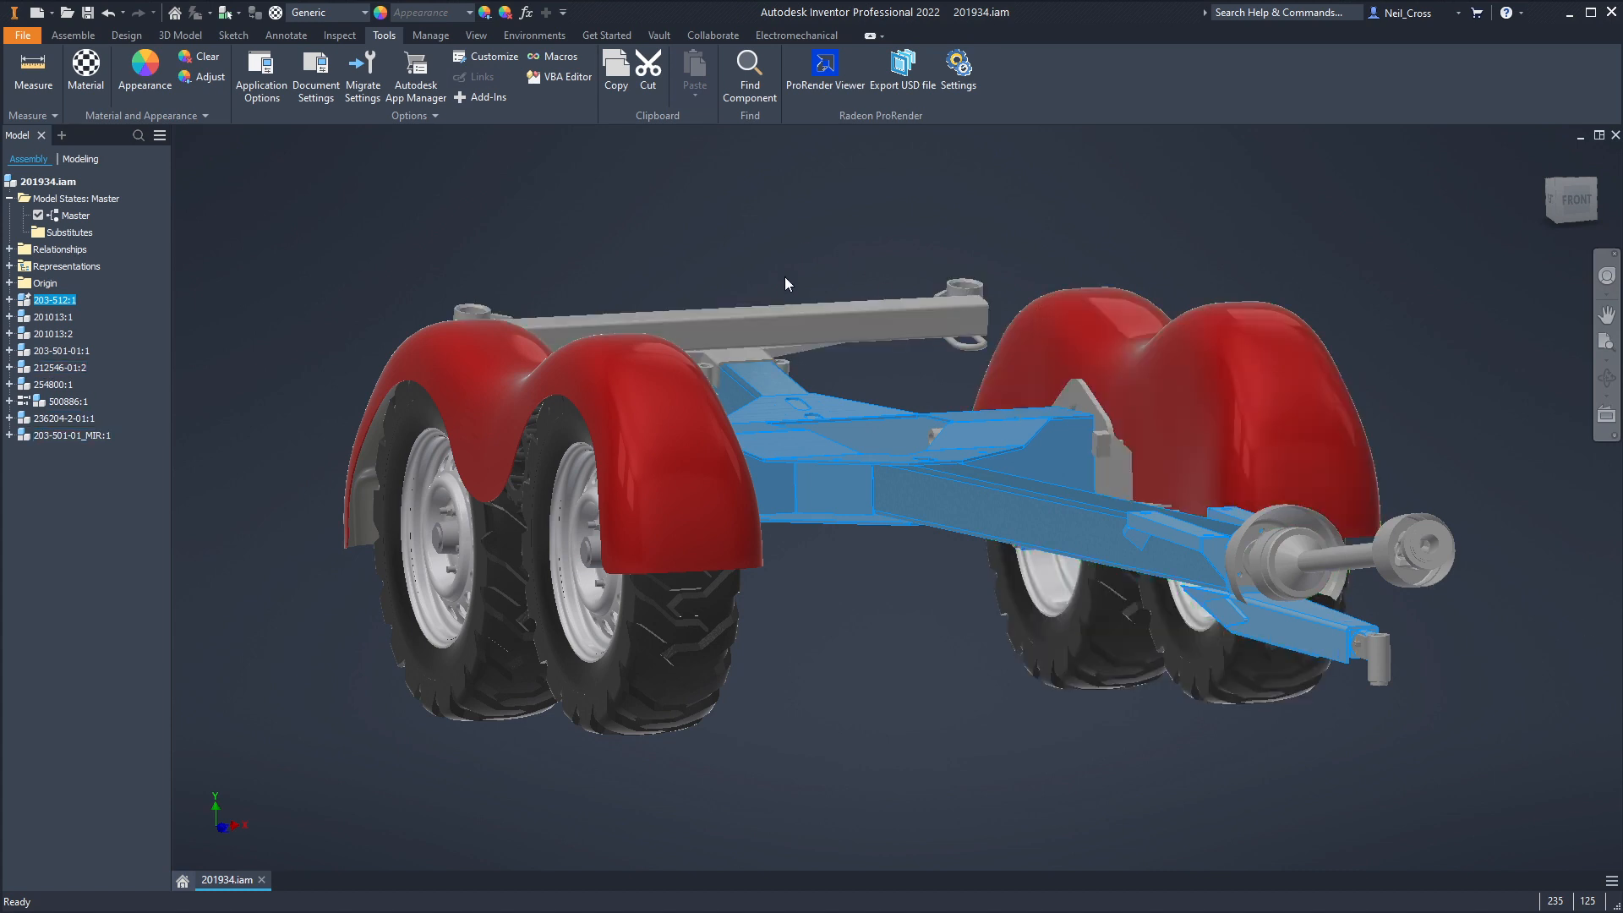
- Deselect the chassis frame in Inventor and return to the ProRender viewer
{"action": "left_click", "coordinate": [797, 311]}
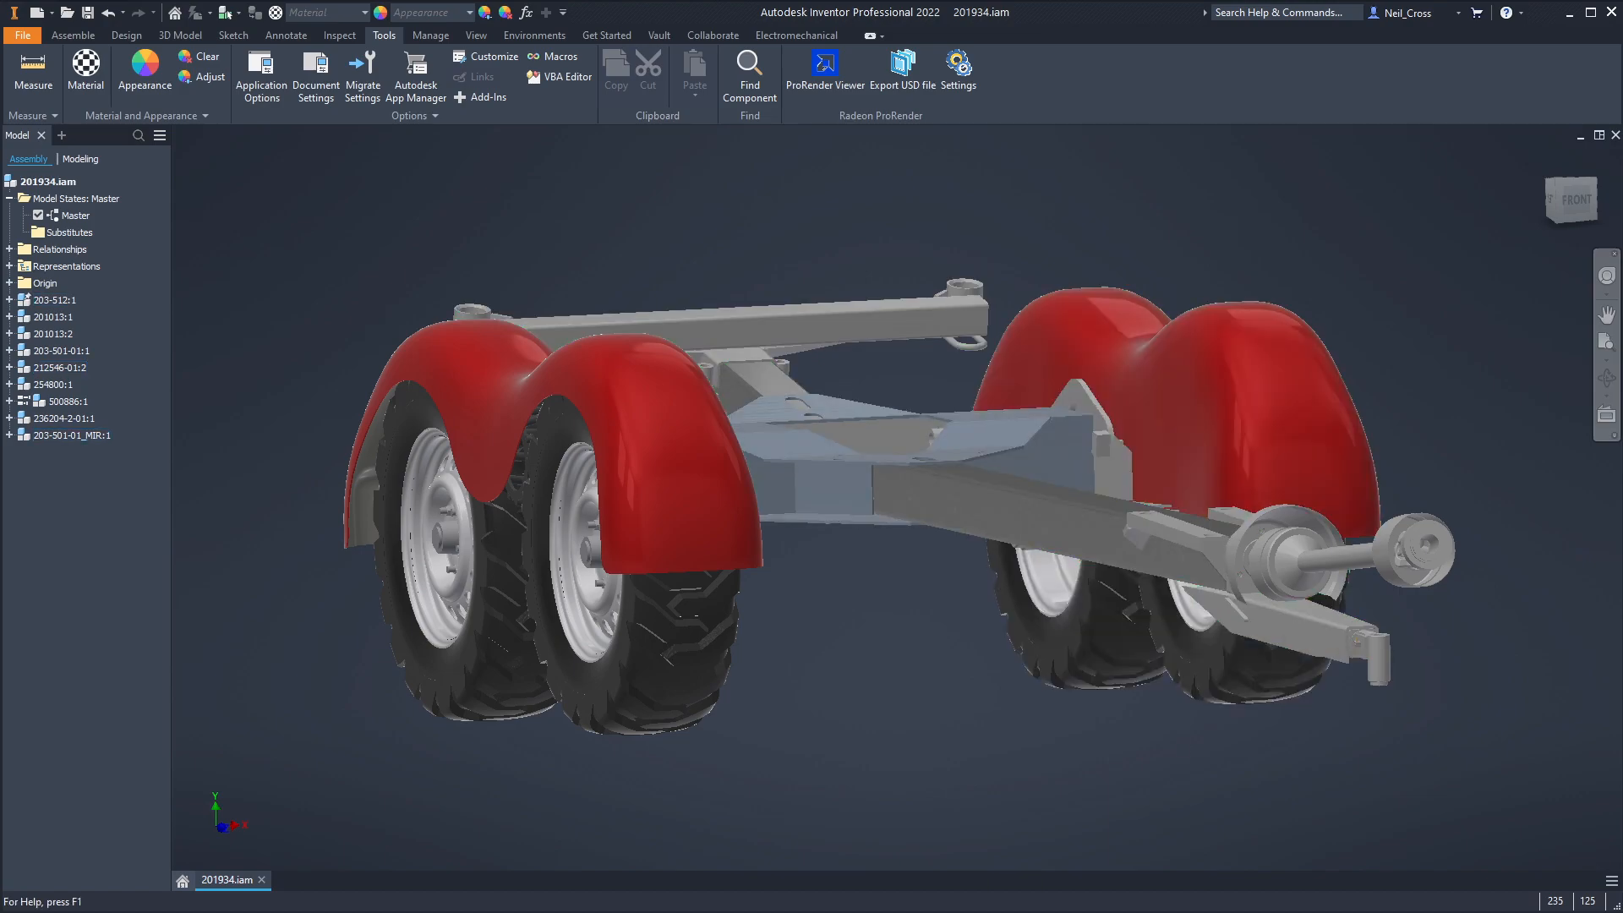
{"action": "left_click", "coordinate": [825, 62]}
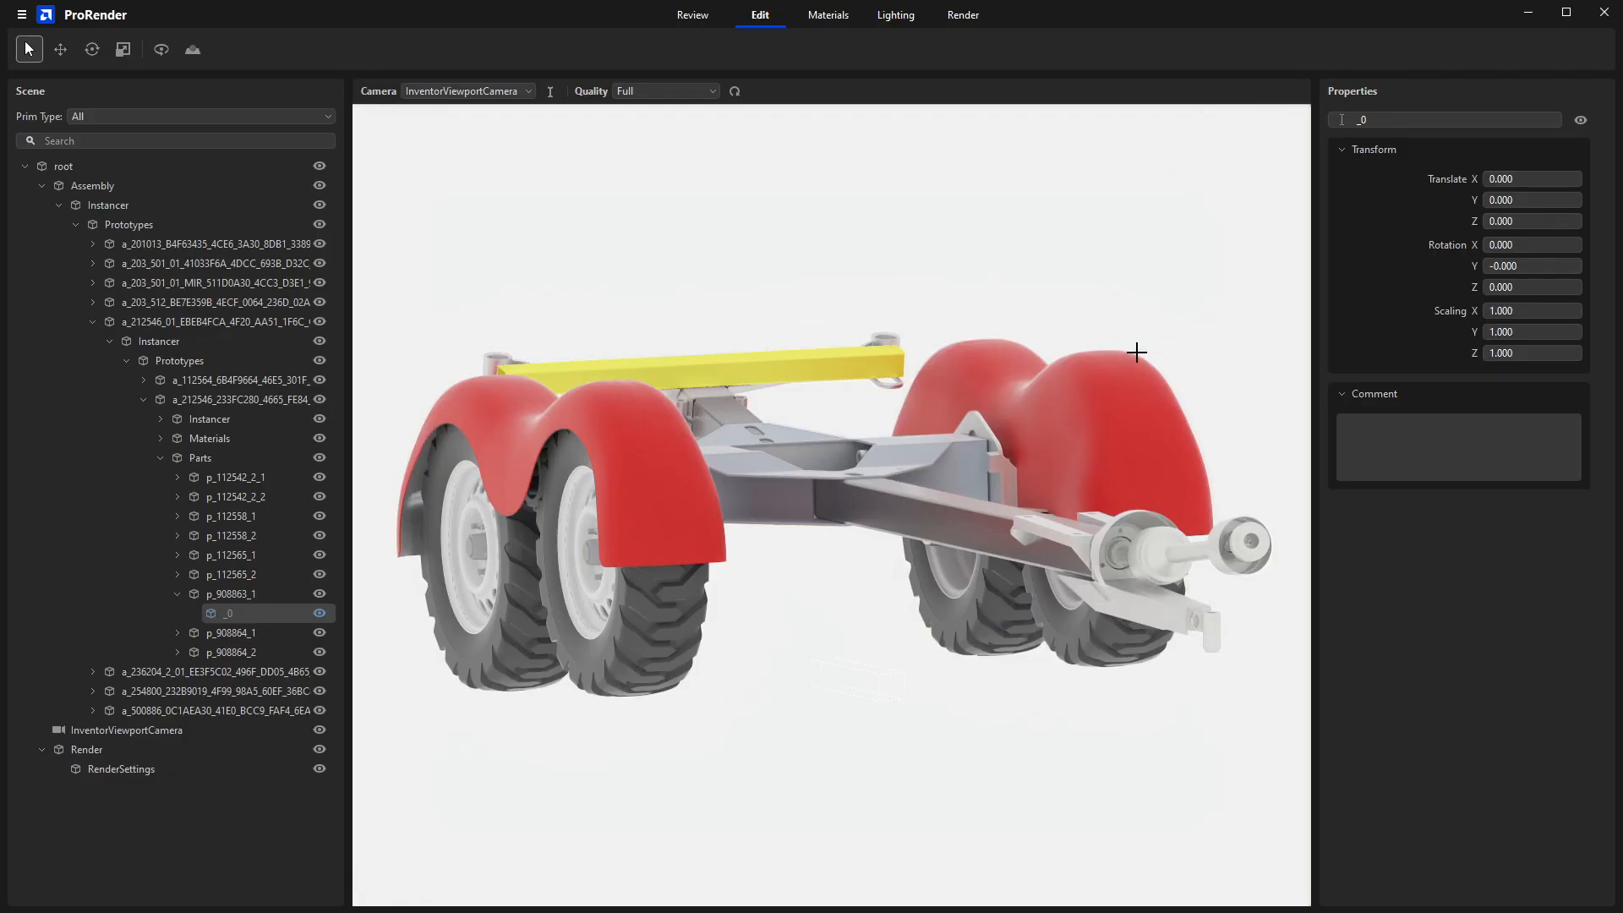
{"action": "mouse_move", "coordinate": [1178, 352]}
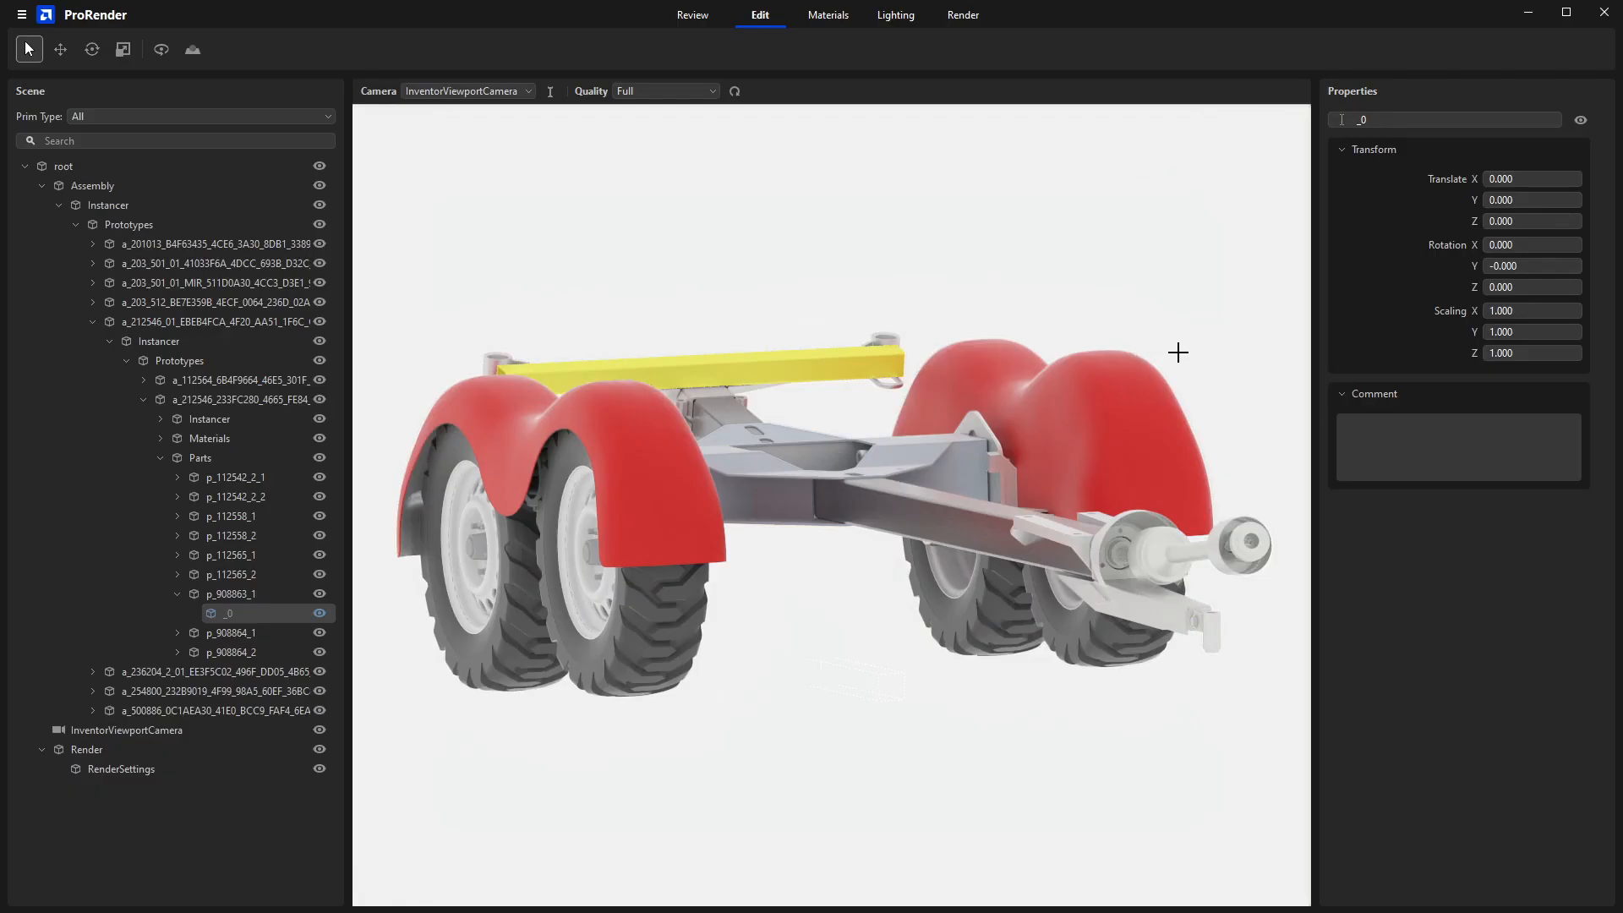
{"action": "mouse_move", "coordinate": [1447, 179]}
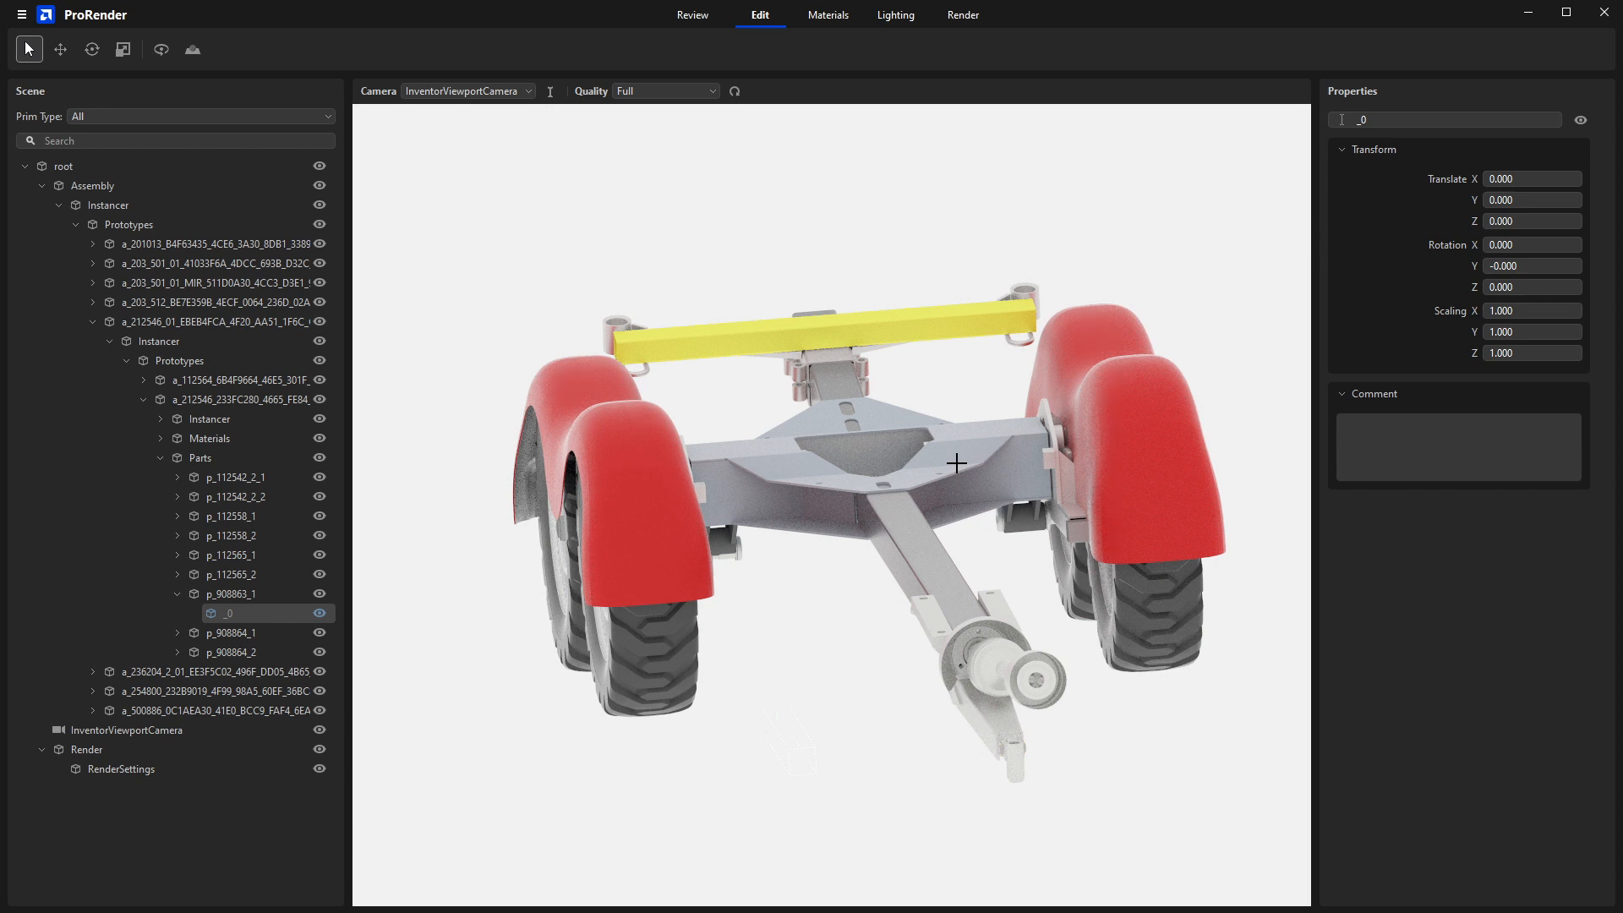
{"action": "mouse_move", "coordinate": [559, 414]}
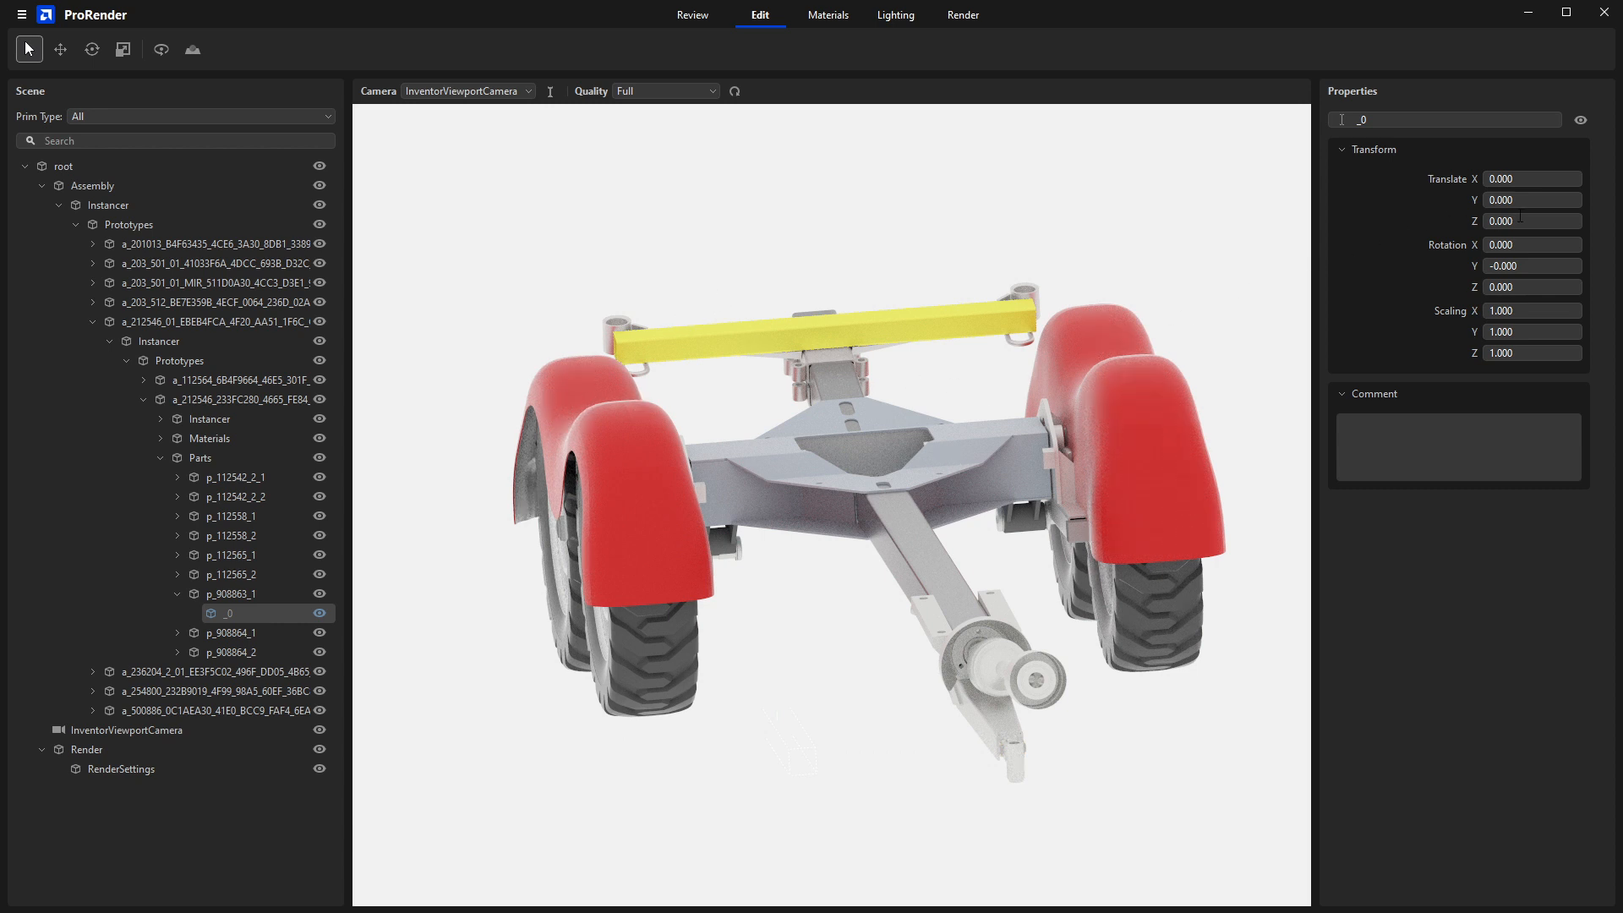
{"action": "mouse_move", "coordinate": [912, 323]}
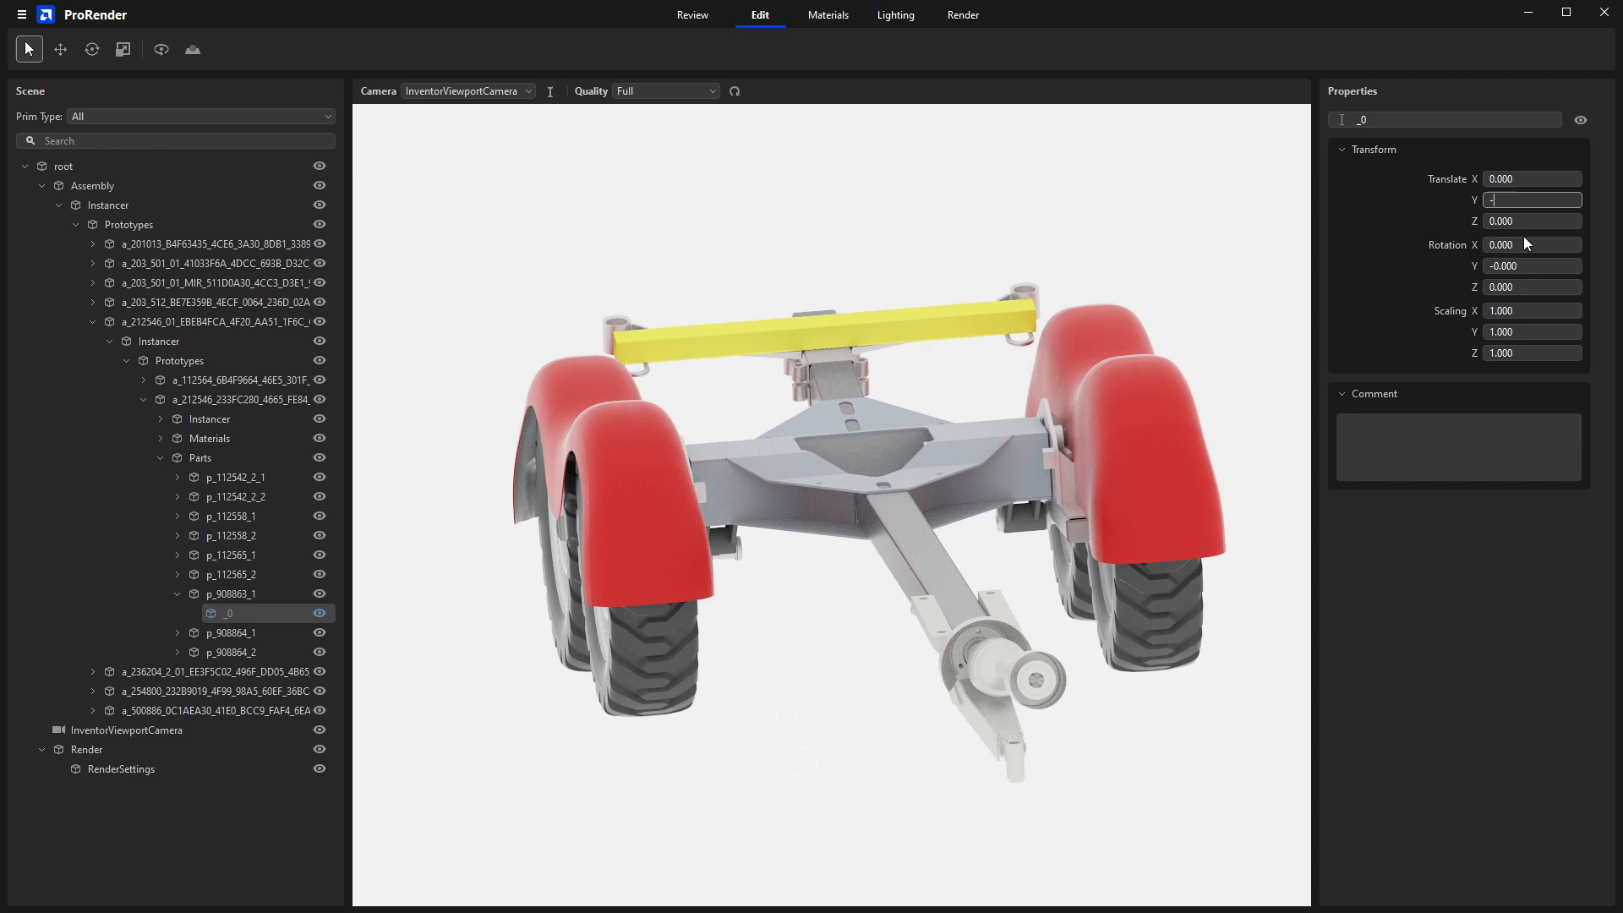
- Enter -30 as the crossbar part's Translate Y value
{"action": "type", "text": "-30"}
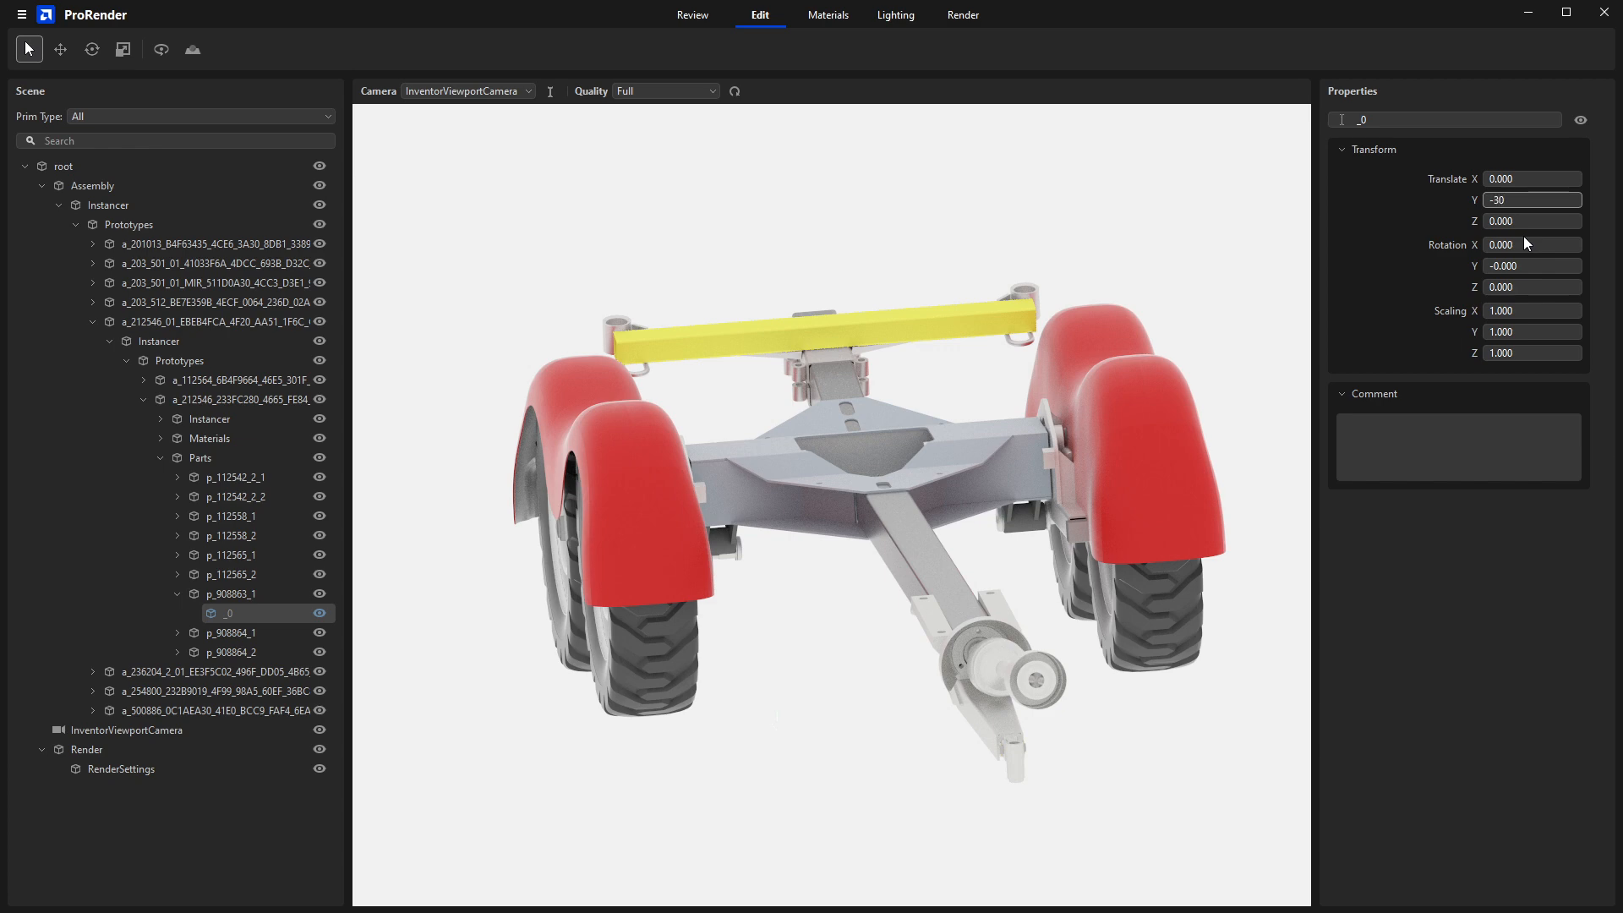